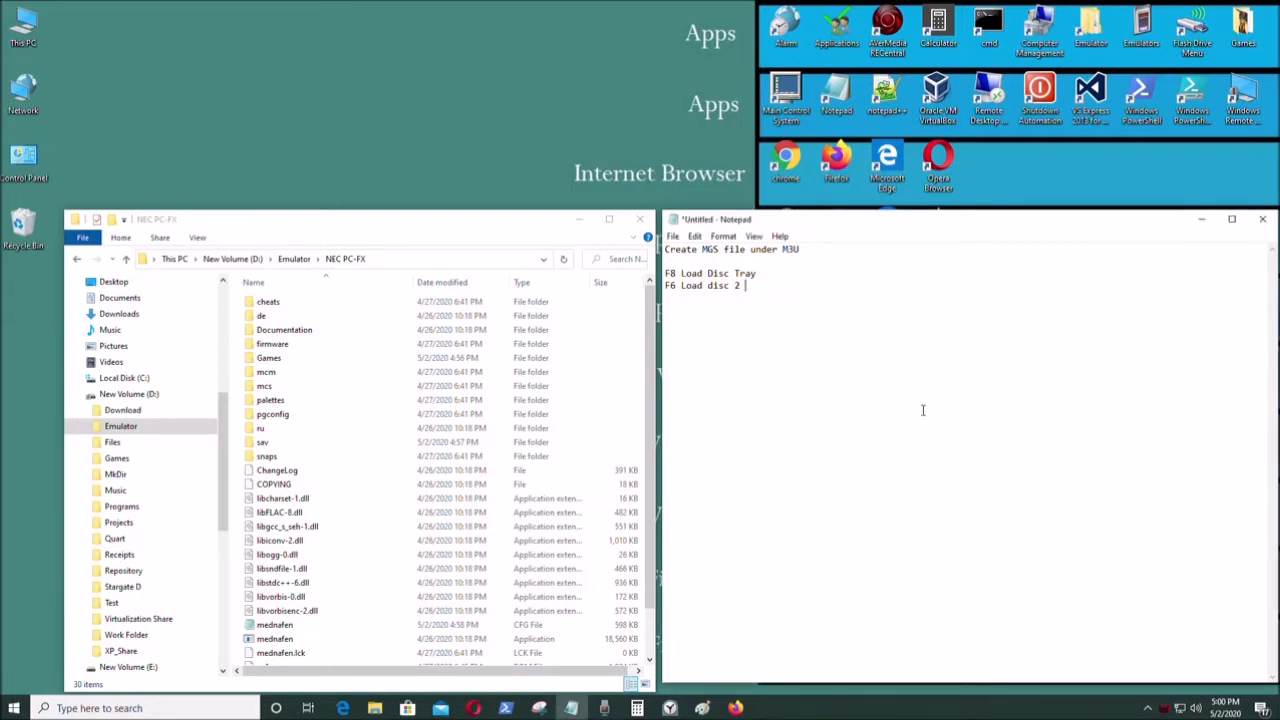
{"action": "mouse_move", "coordinate": [720, 324]}
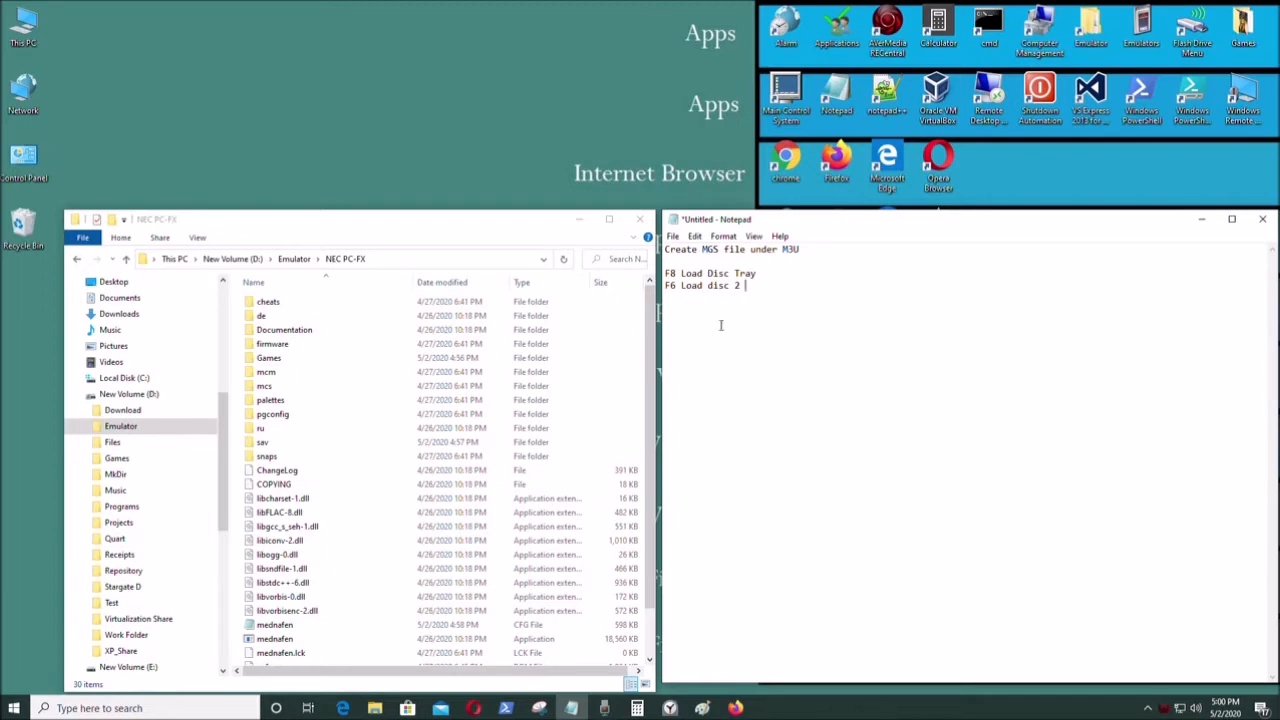
{"action": "mouse_move", "coordinate": [848, 336]}
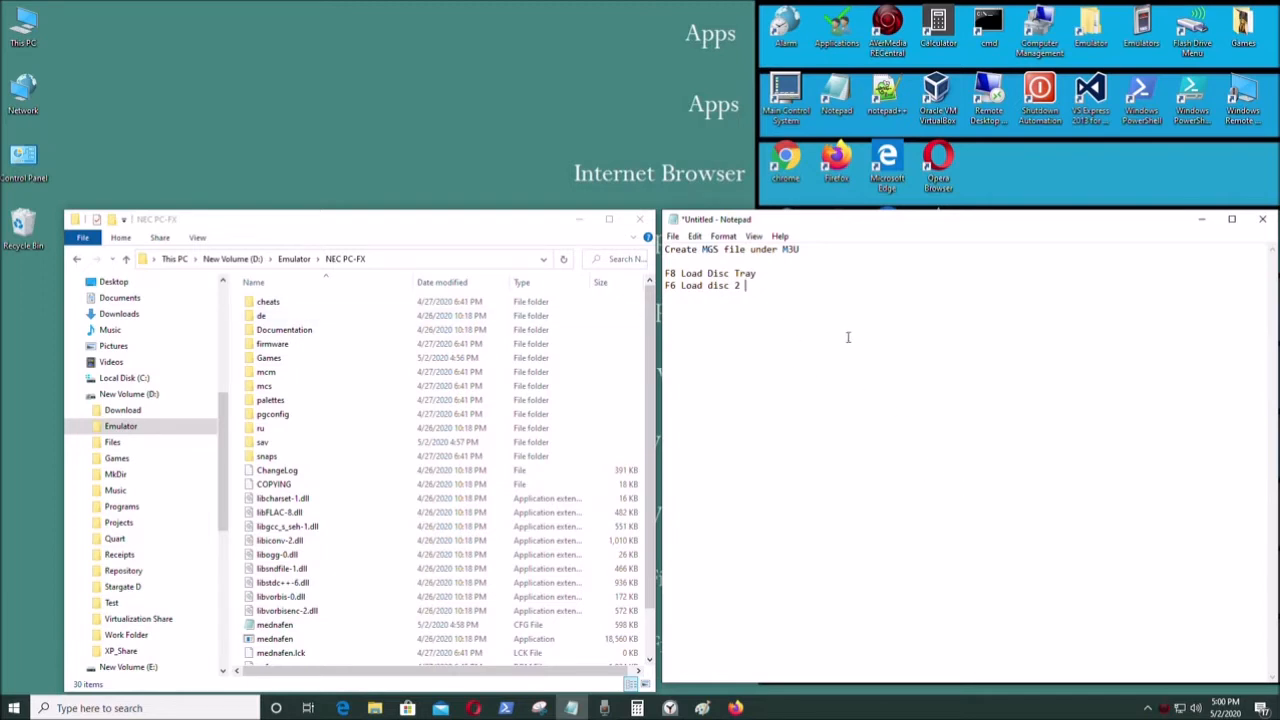
{"action": "mouse_move", "coordinate": [848, 370]}
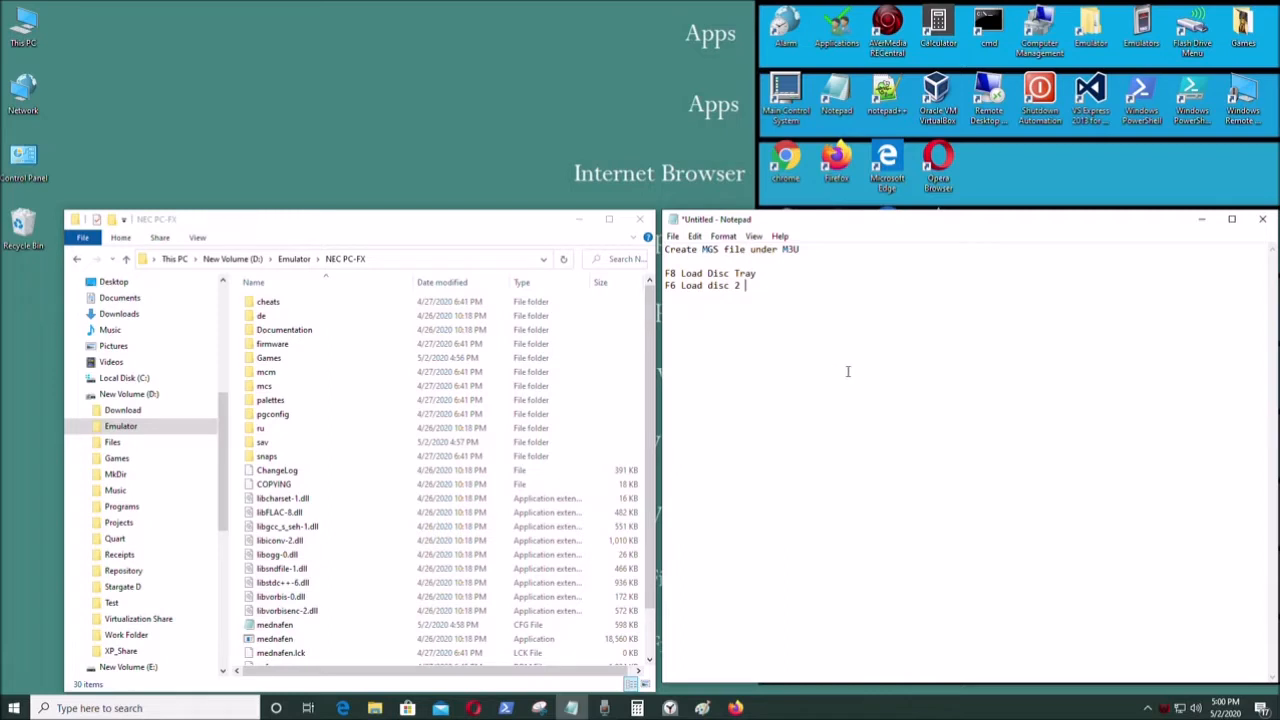
{"action": "mouse_move", "coordinate": [890, 474]}
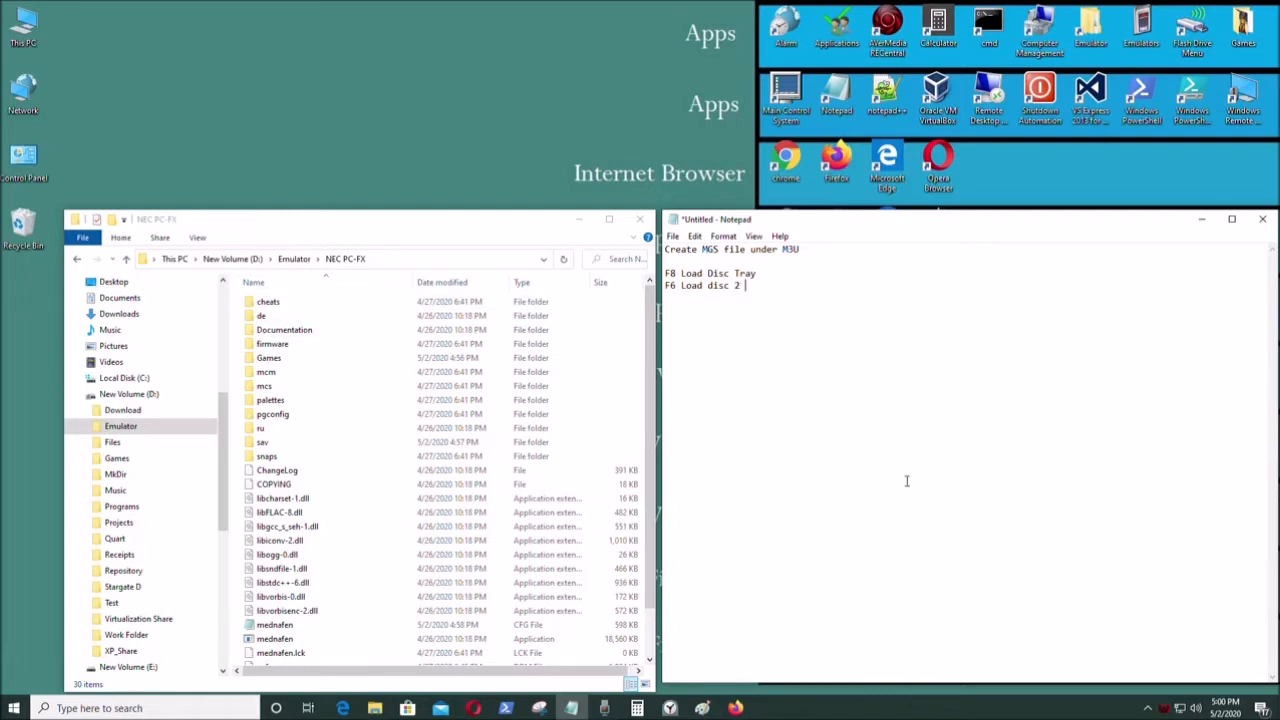
{"action": "mouse_move", "coordinate": [402, 468]}
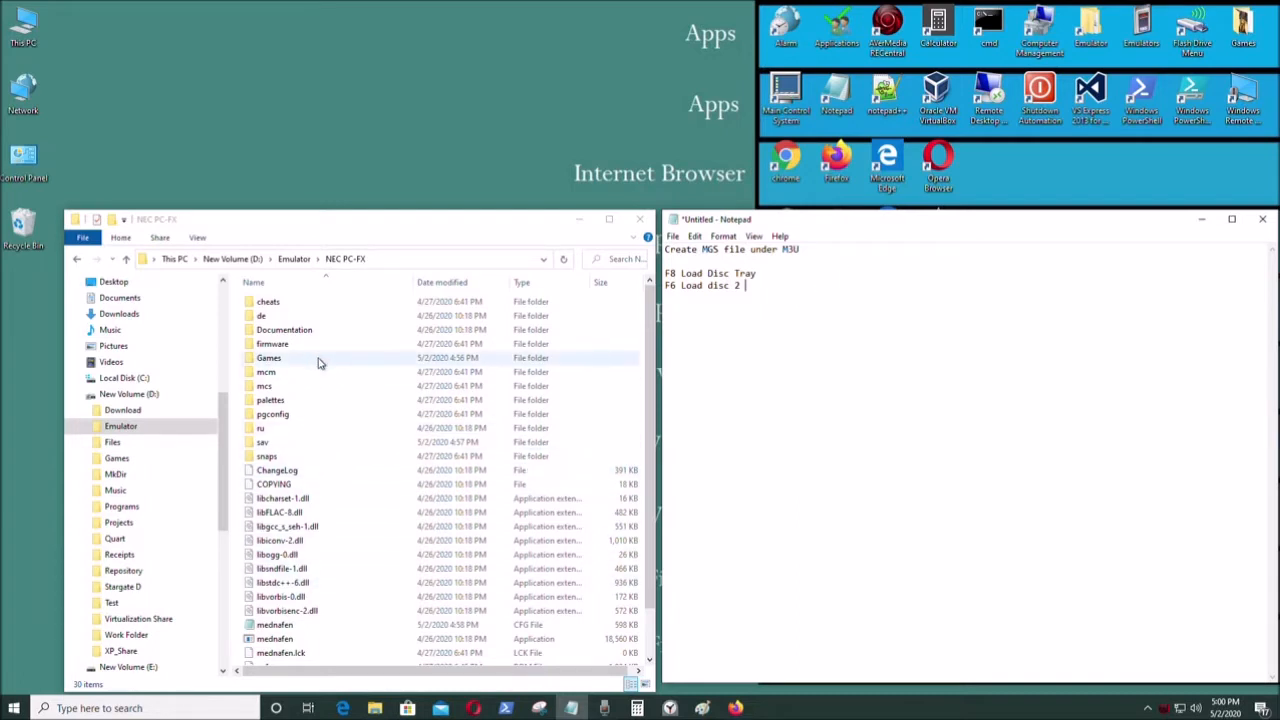
{"action": "mouse_move", "coordinate": [284, 360]}
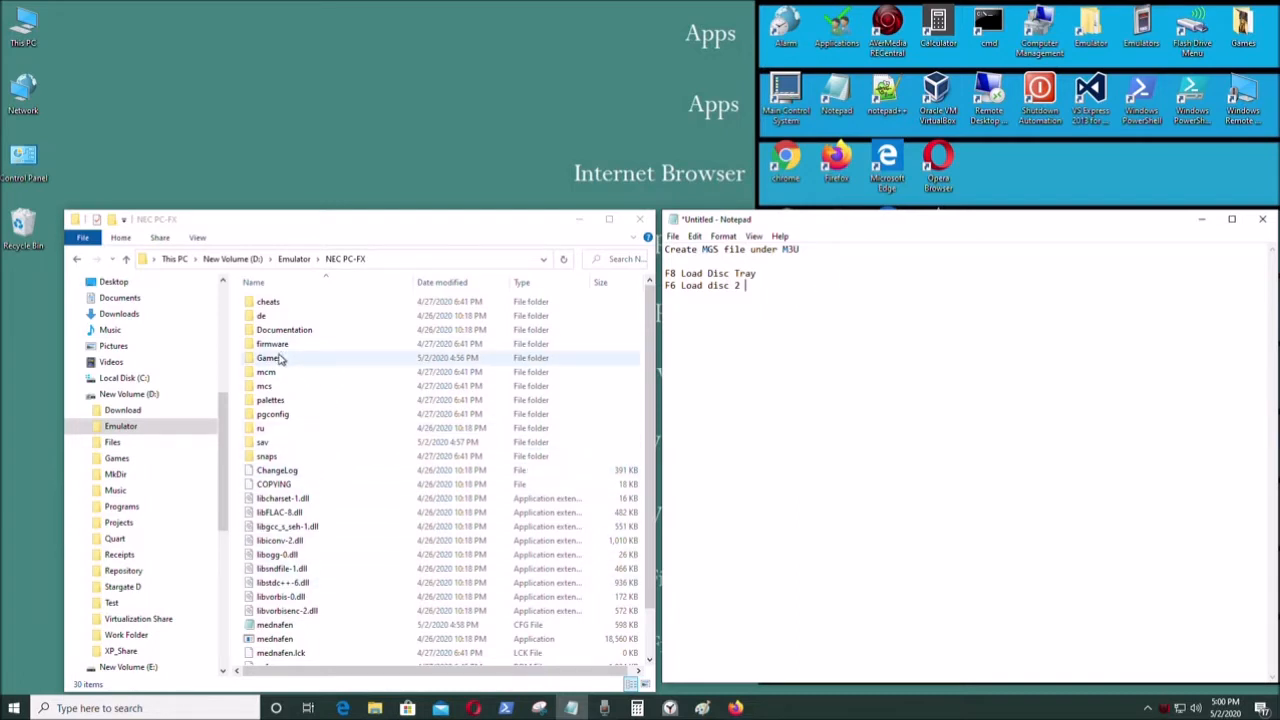
Navigate into Games and then the Blue Chicago Blues folder with its disc images.
{"action": "double_click", "coordinate": [268, 356]}
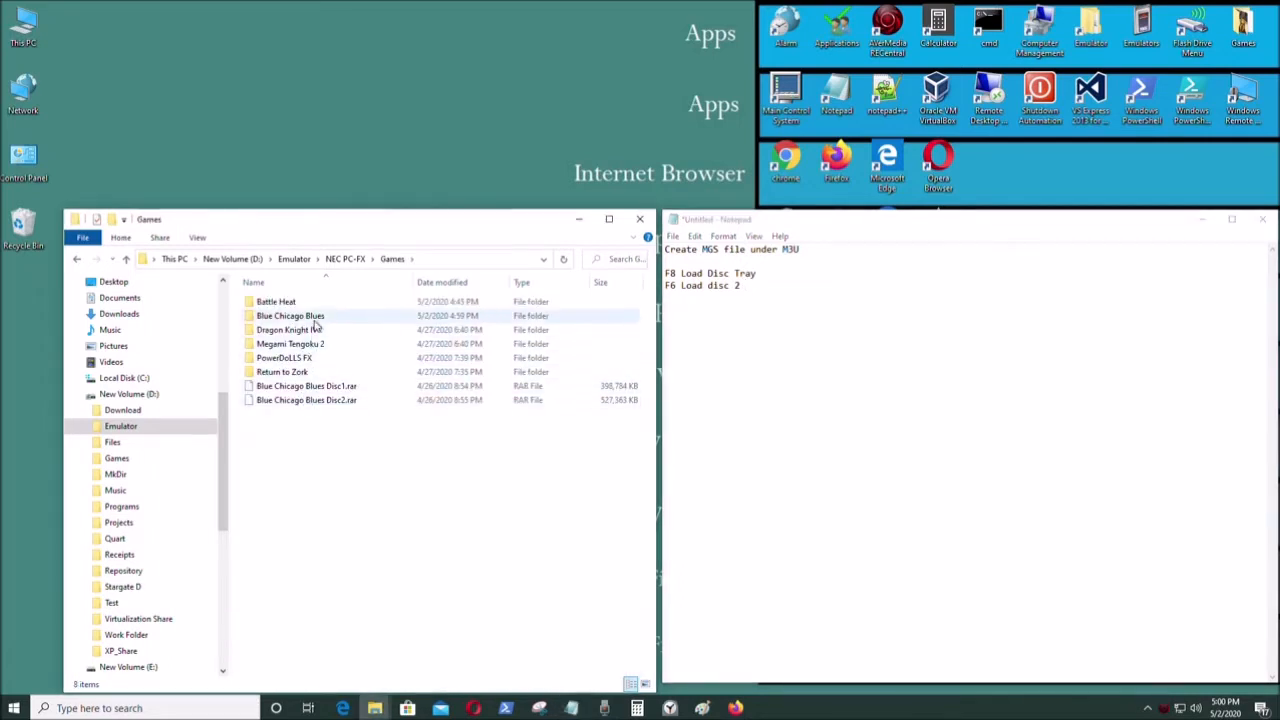
{"action": "double_click", "coordinate": [290, 316]}
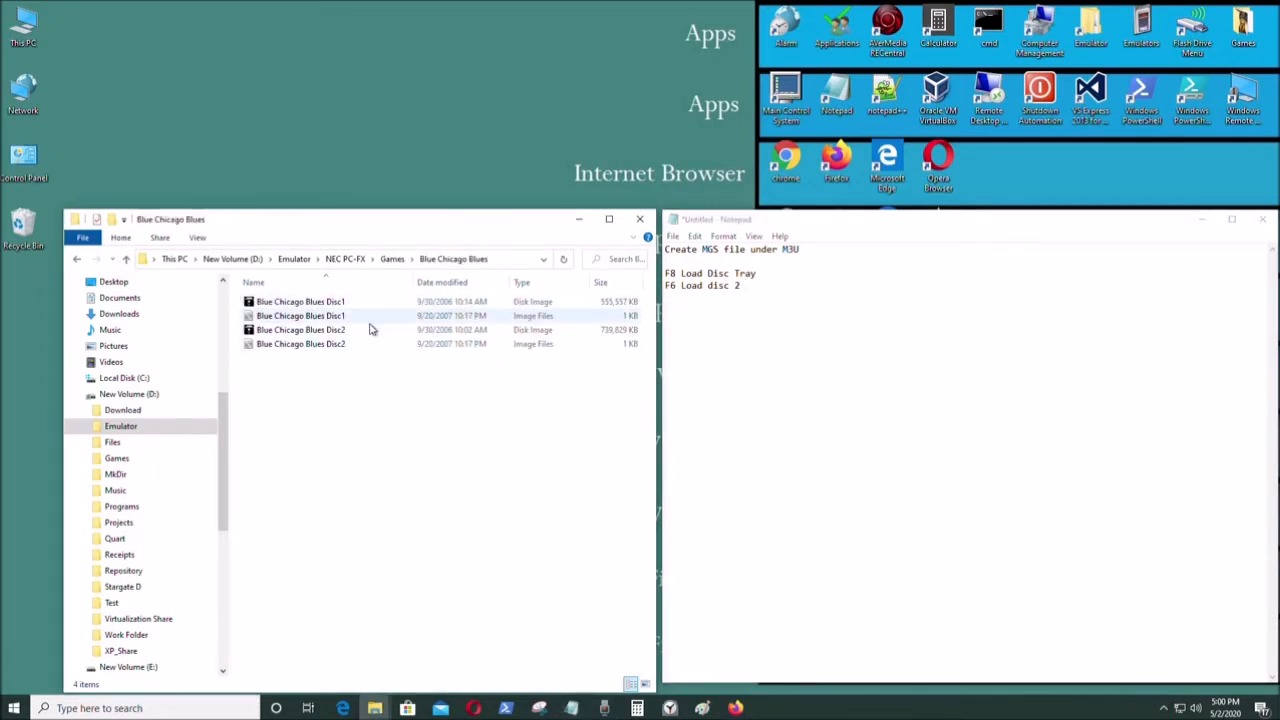
{"action": "mouse_move", "coordinate": [340, 330]}
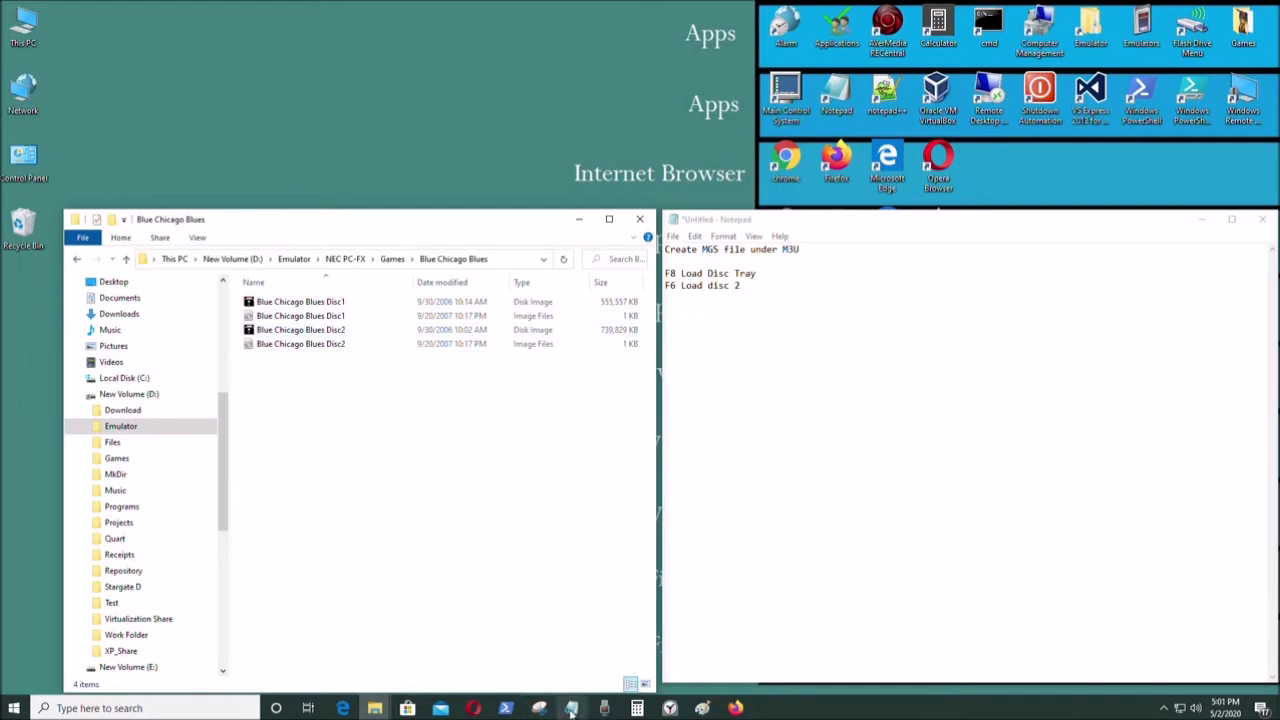
Launch a new blank Notepad window from the Start menu search.
{"action": "left_click", "coordinate": [100, 708]}
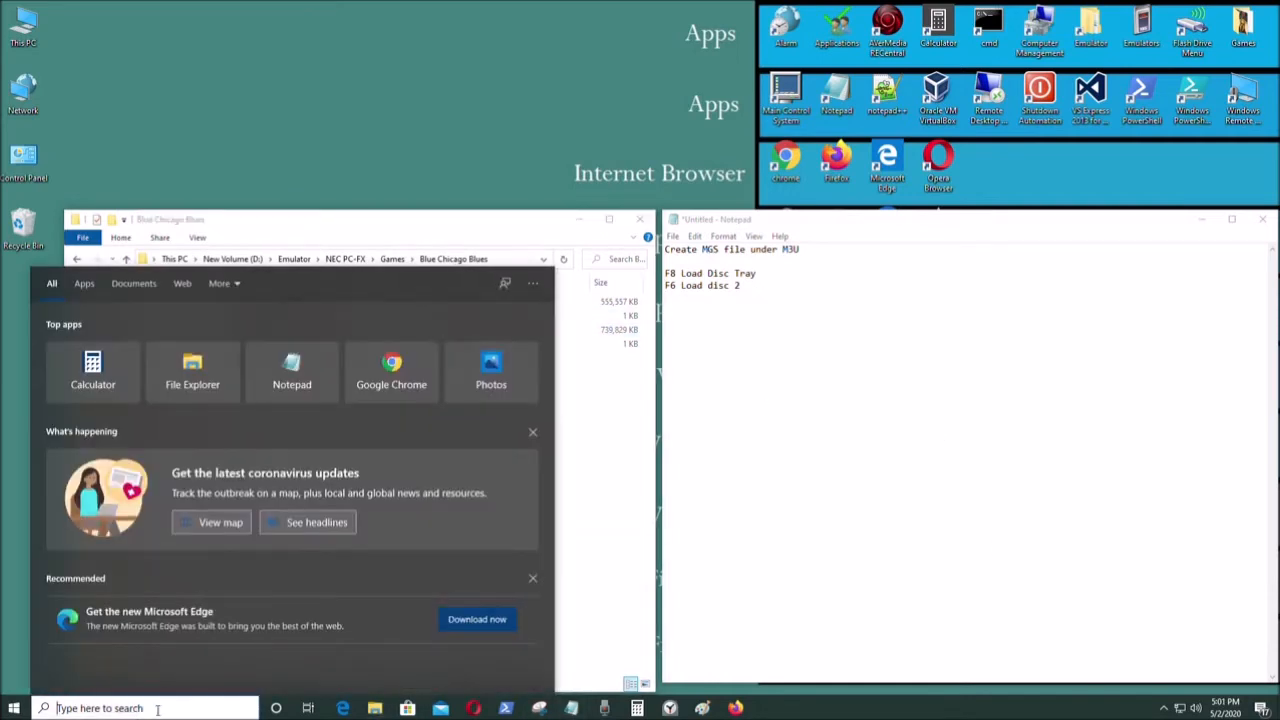
{"action": "type", "text": "notepad"}
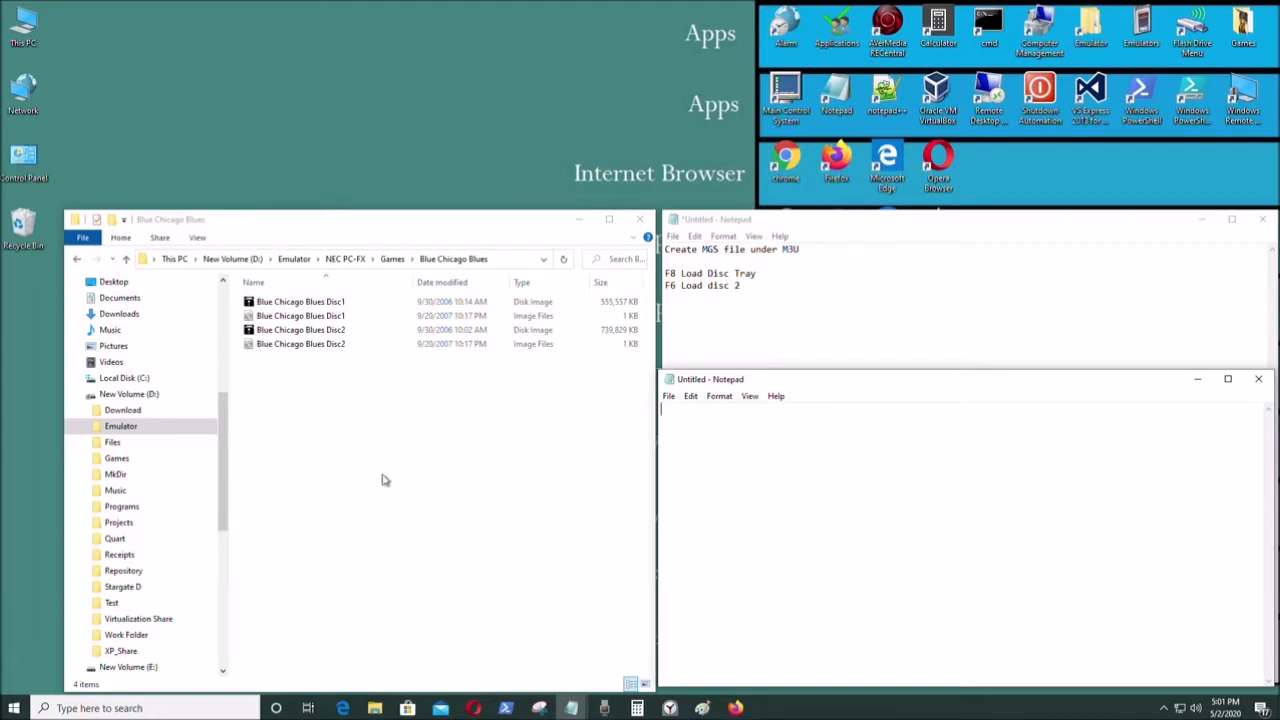
Copy the Disc1 file name from Explorer into Notepad and complete it as Blue Chicago Blues Disc1.CUE.
{"action": "left_click", "coordinate": [300, 316]}
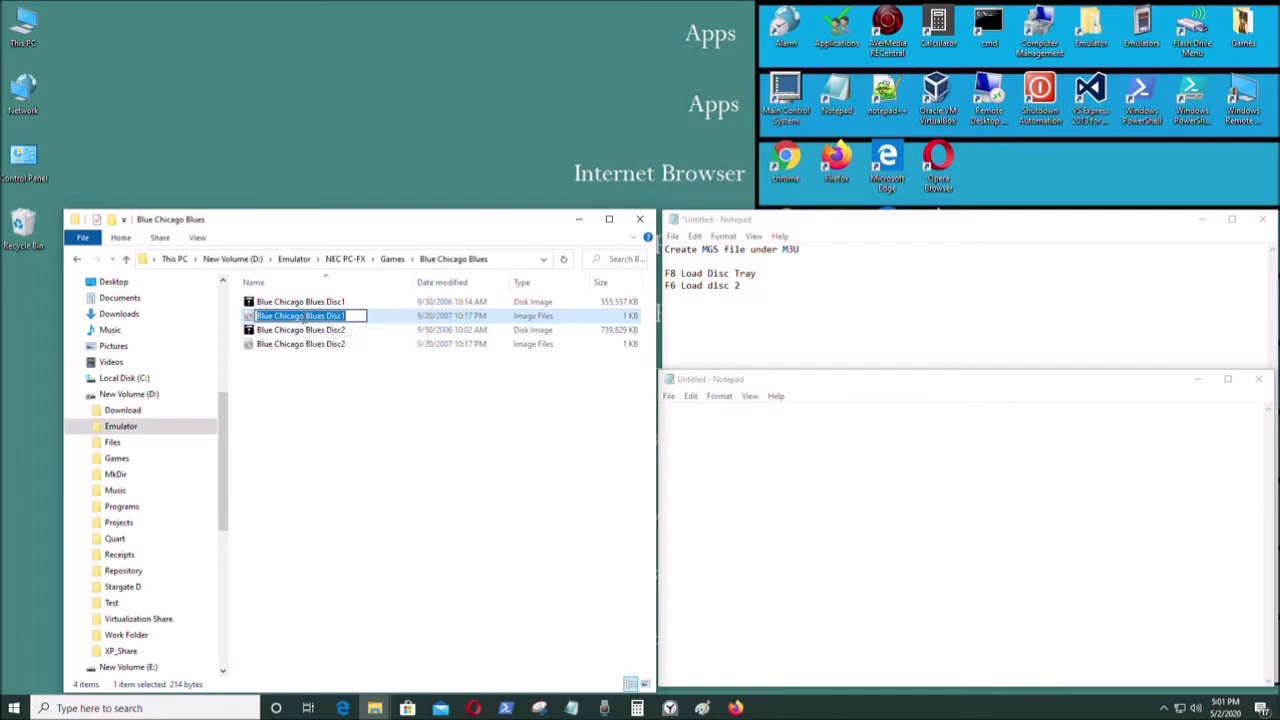
{"action": "right_click", "coordinate": [720, 410]}
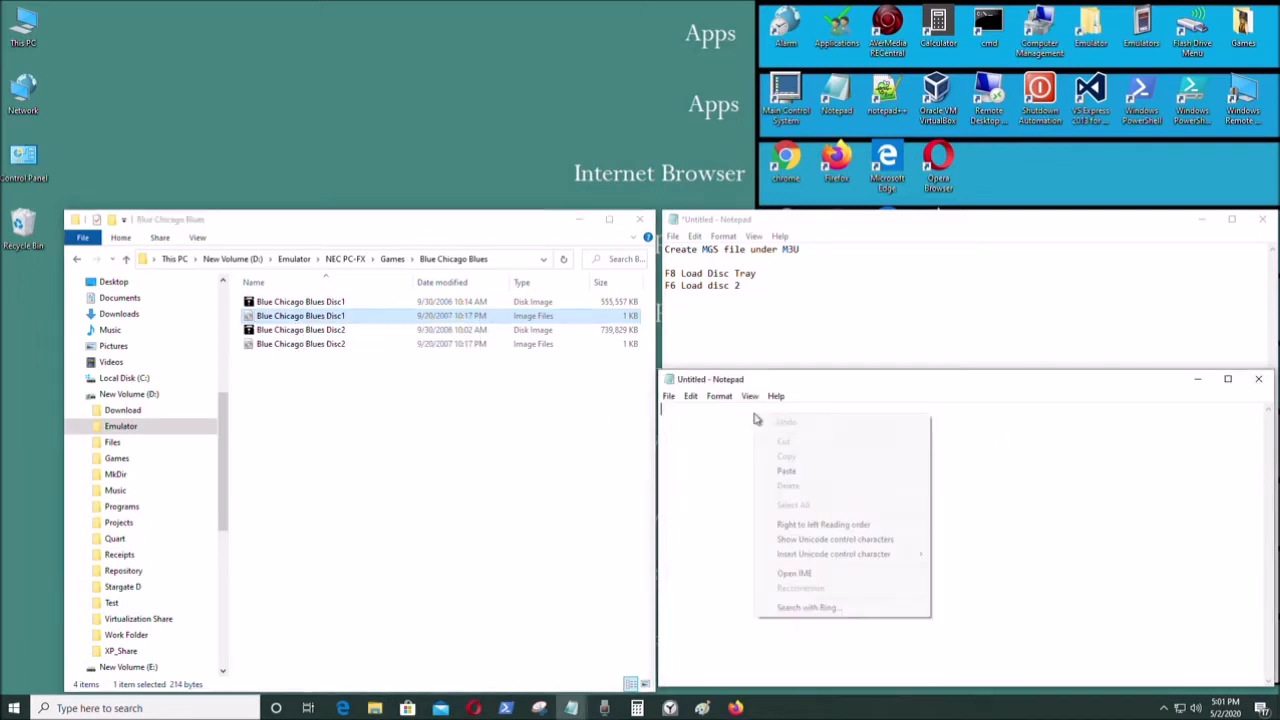
{"action": "left_click", "coordinate": [786, 470]}
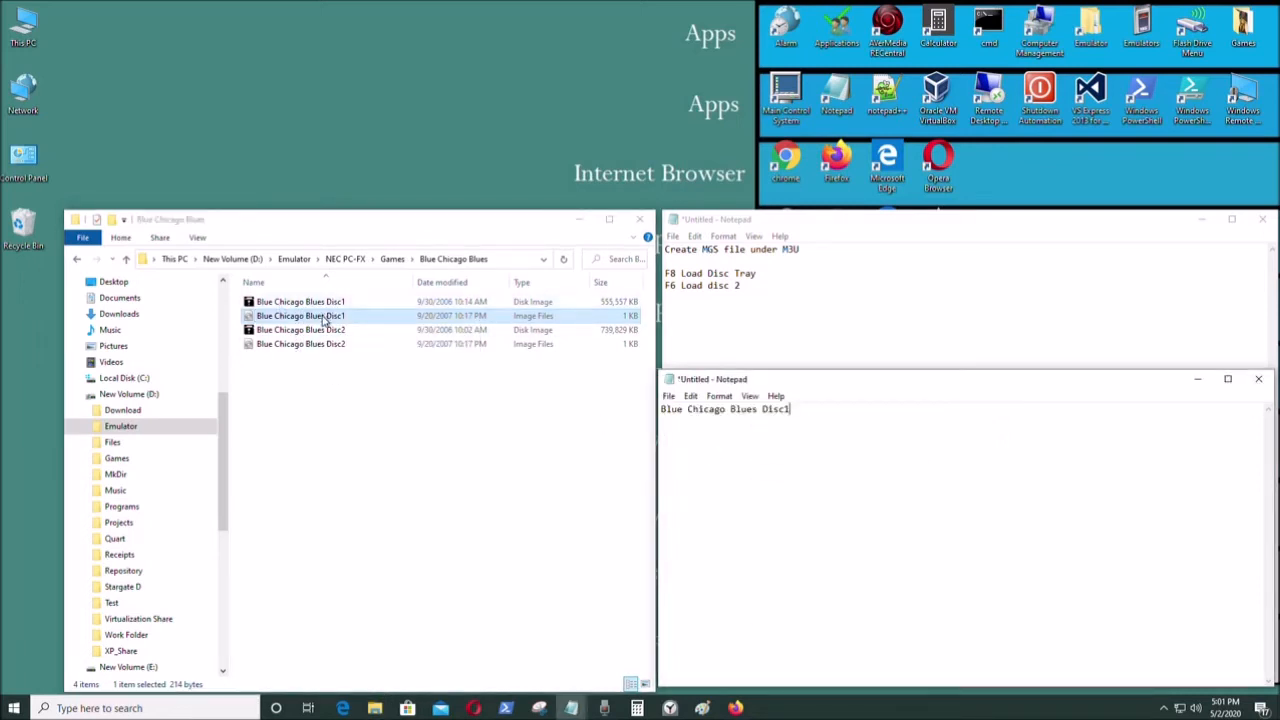
{"action": "right_click", "coordinate": [300, 316]}
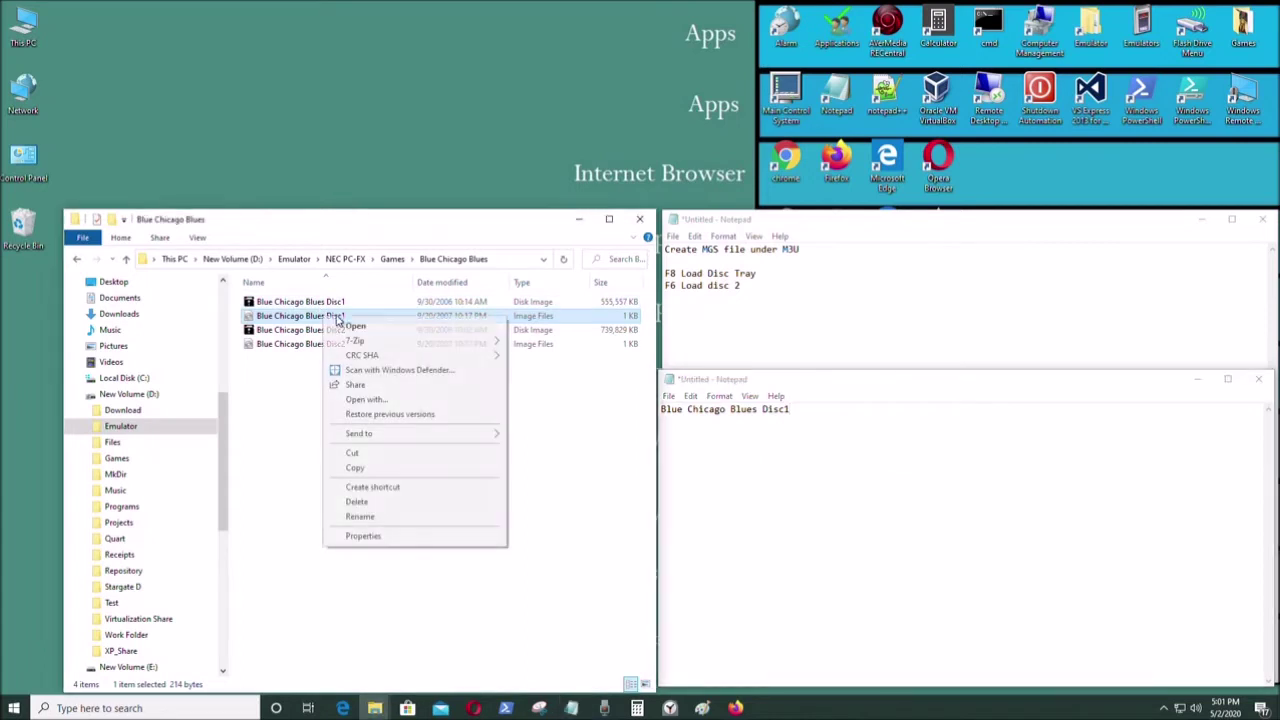
{"action": "left_click", "coordinate": [362, 536]}
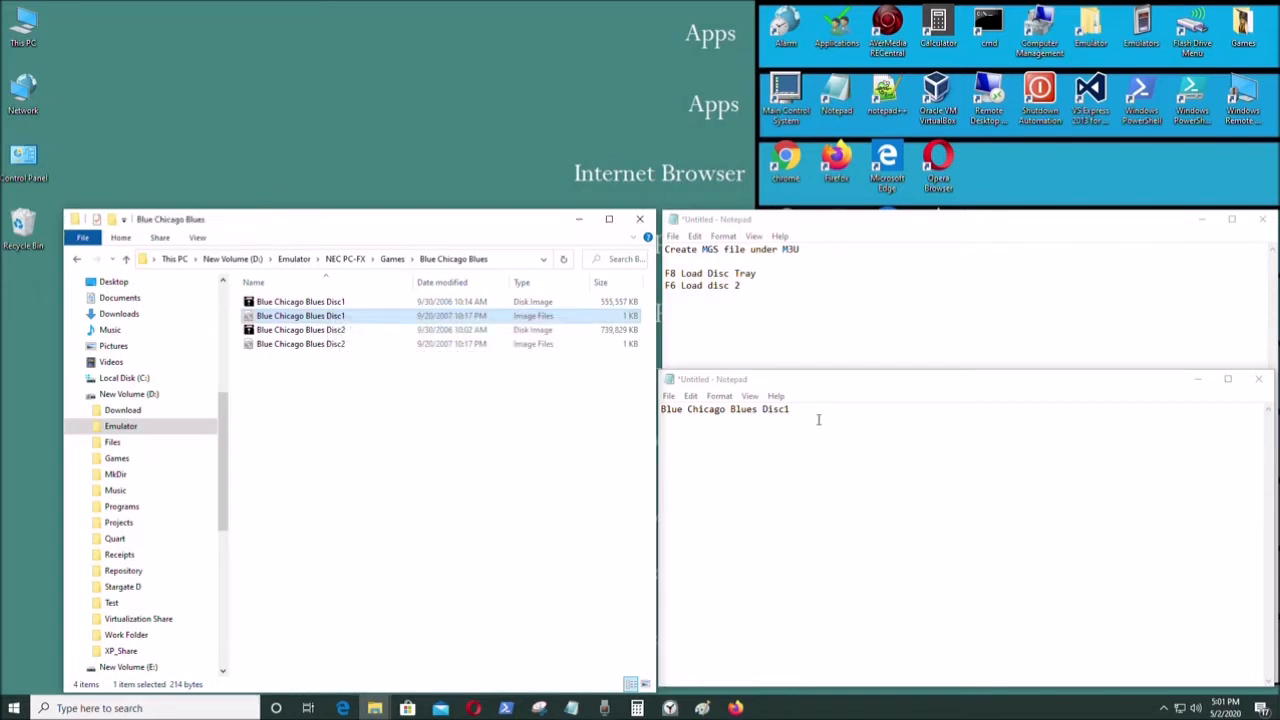
{"action": "type", "text": ".CUE"}
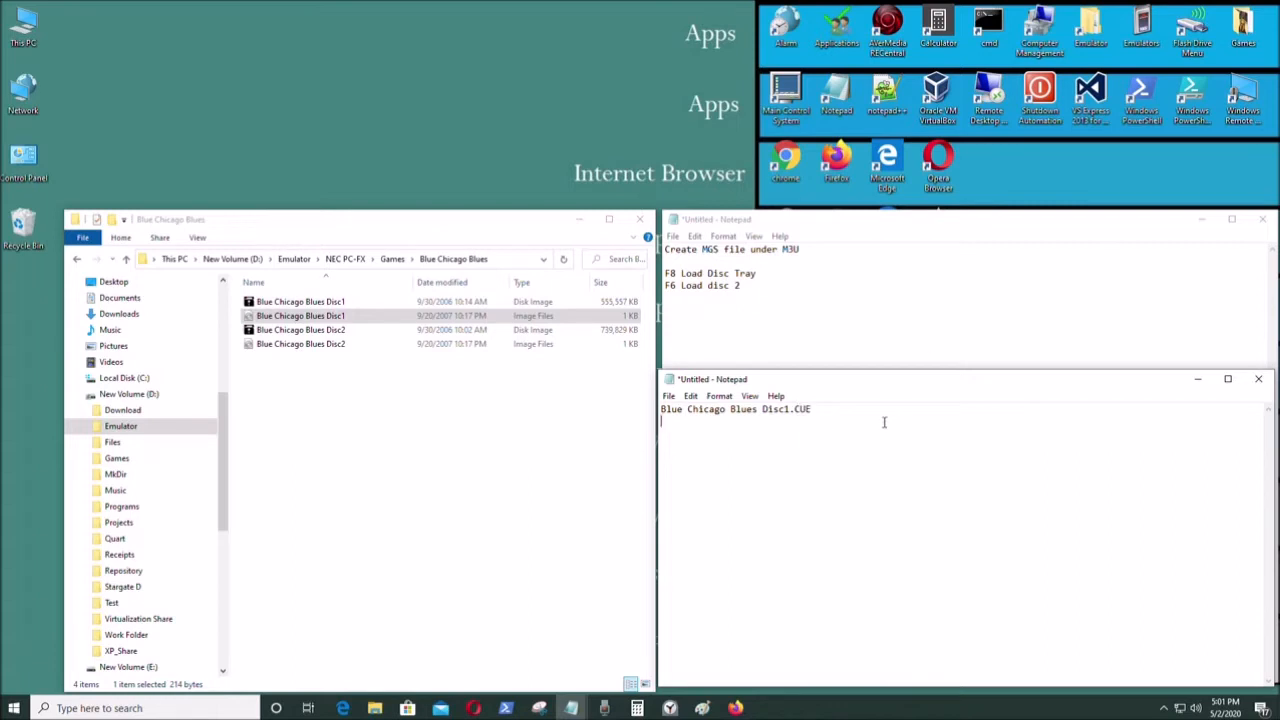
{"action": "mouse_move", "coordinate": [904, 508]}
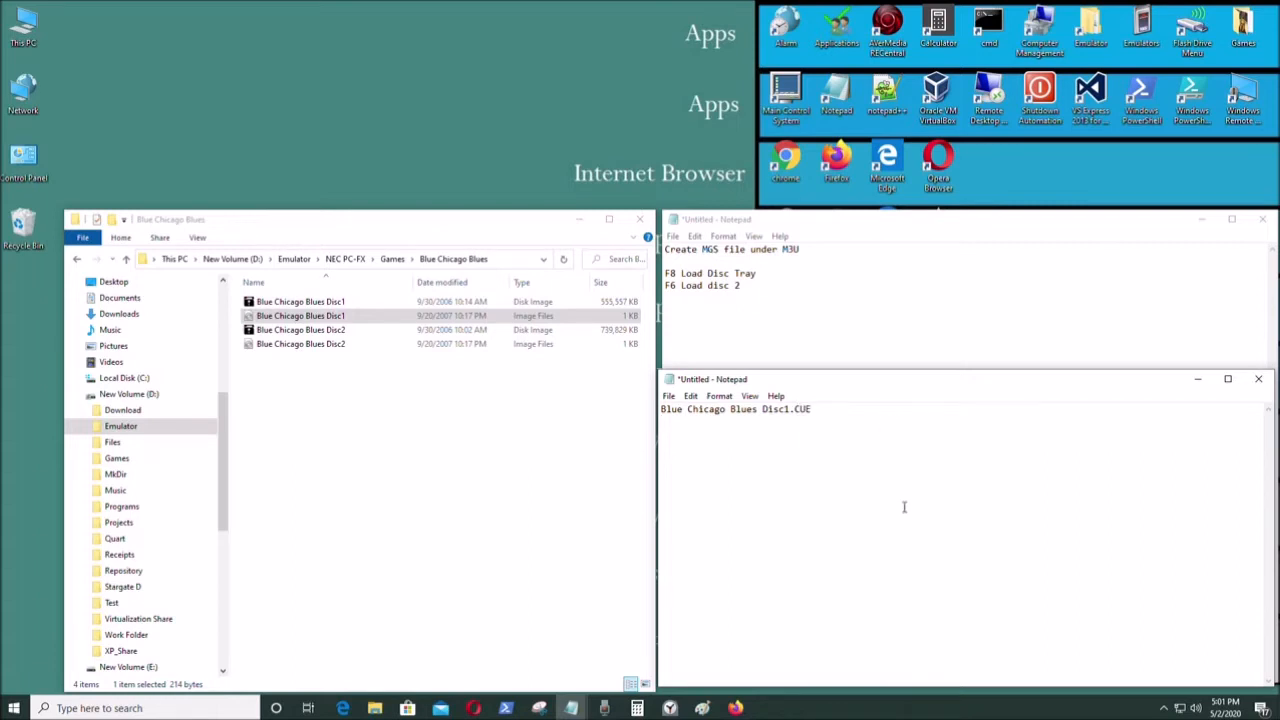
Add a second line reading Blue Chicago Blues Disc2.CUE to the playlist document.
{"action": "type", "text": "Blue Chicago Blues Disc2."}
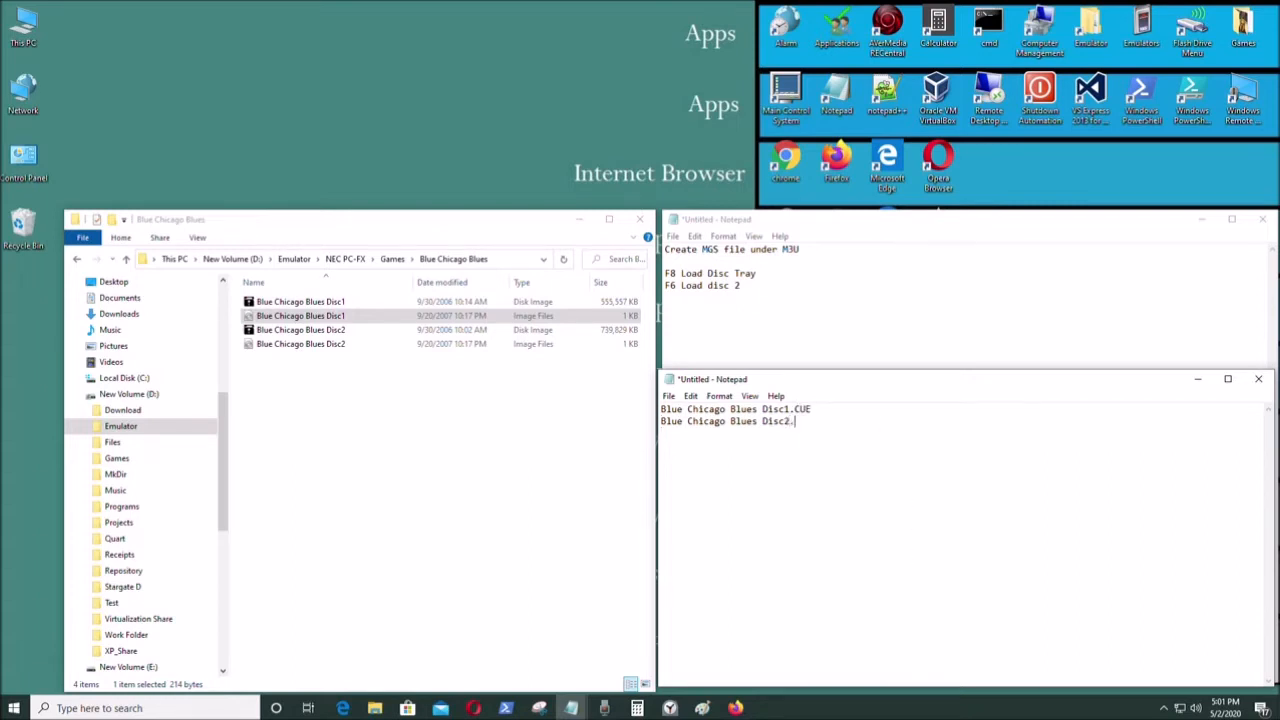
{"action": "type", "text": "CUE"}
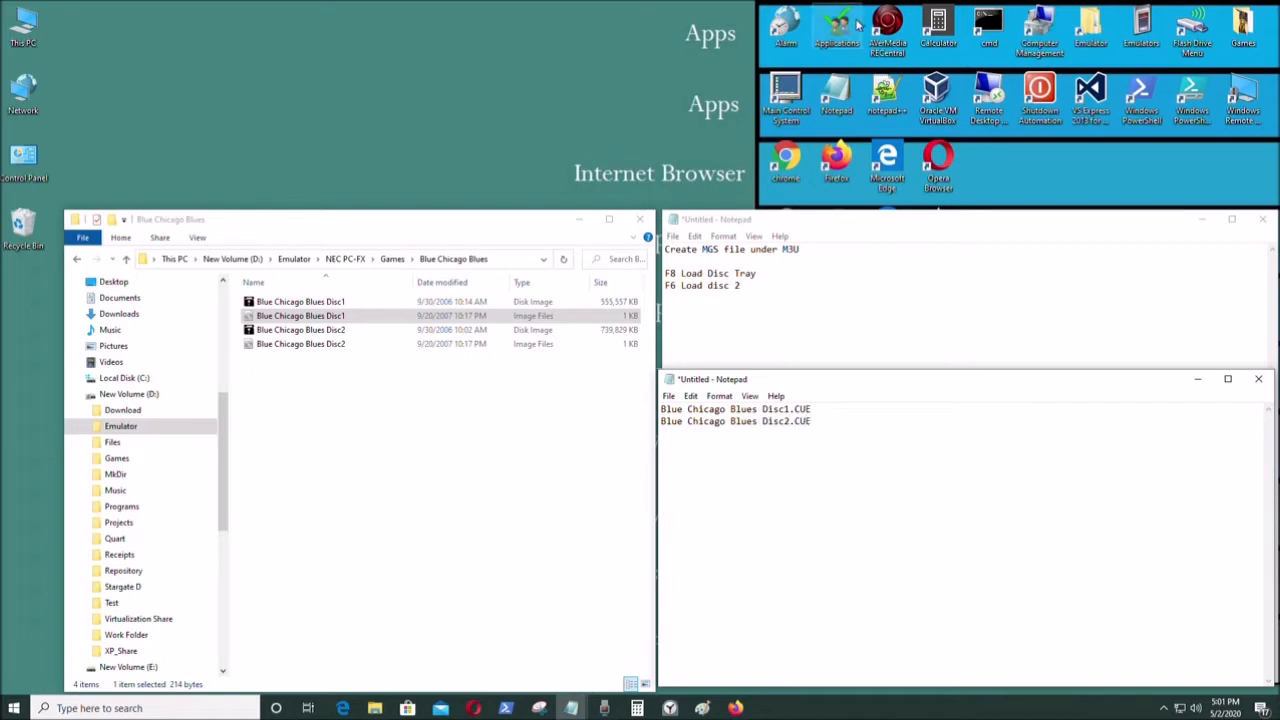
{"action": "left_click", "coordinate": [668, 396]}
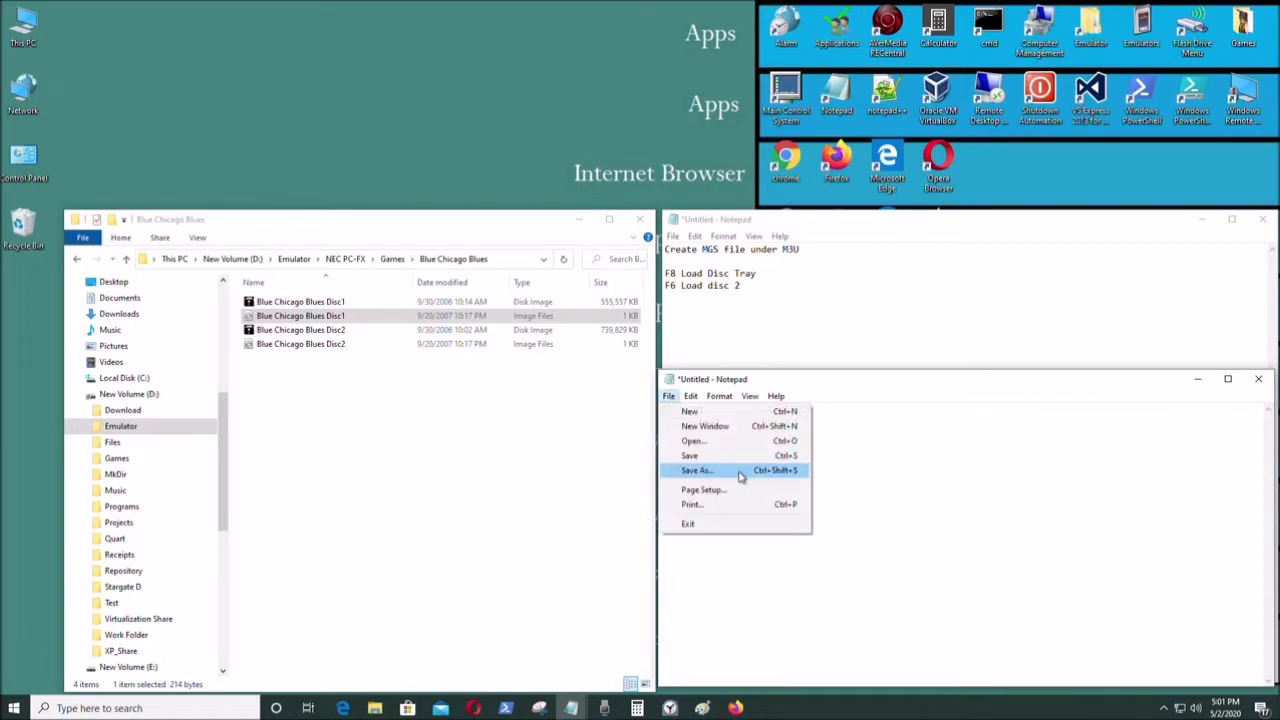
Save the disc list as MGS.M3U with Save as type All Files in the game folder.
{"action": "left_click", "coordinate": [696, 470]}
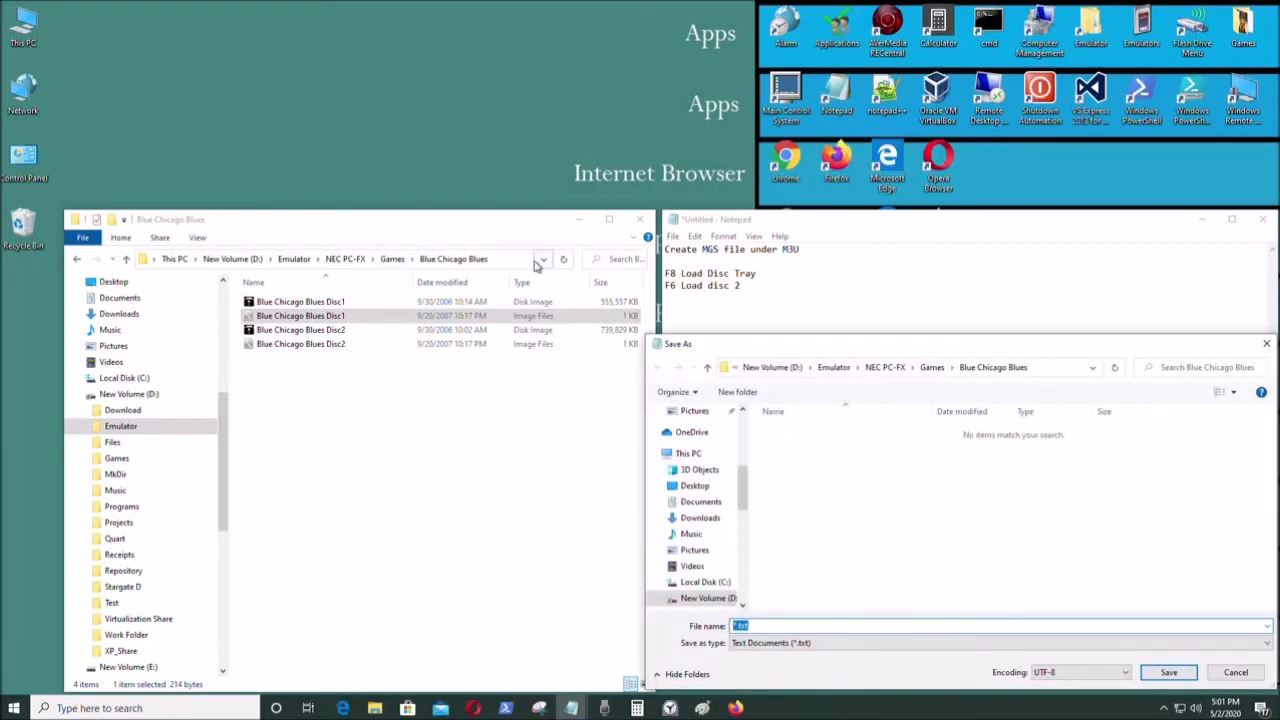
{"action": "right_click", "coordinate": [340, 260]}
{"action": "type", "text": "MGS.M3U"}
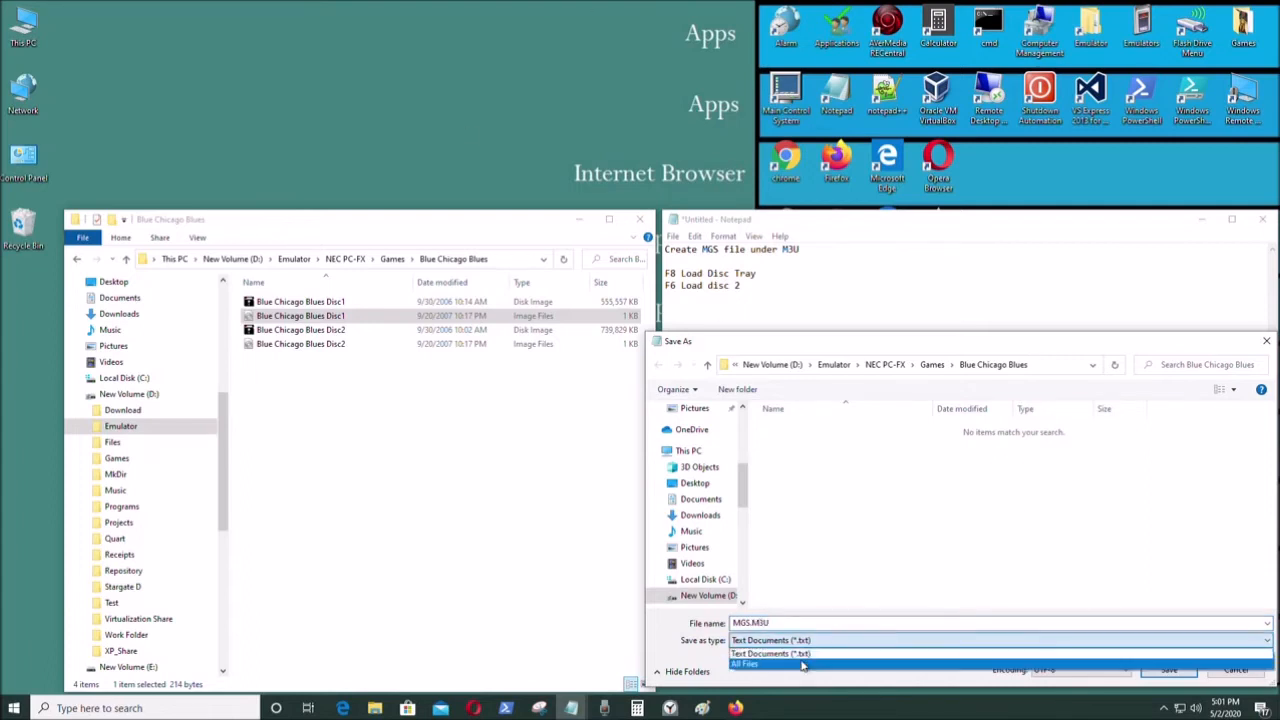
{"action": "left_click", "coordinate": [744, 664]}
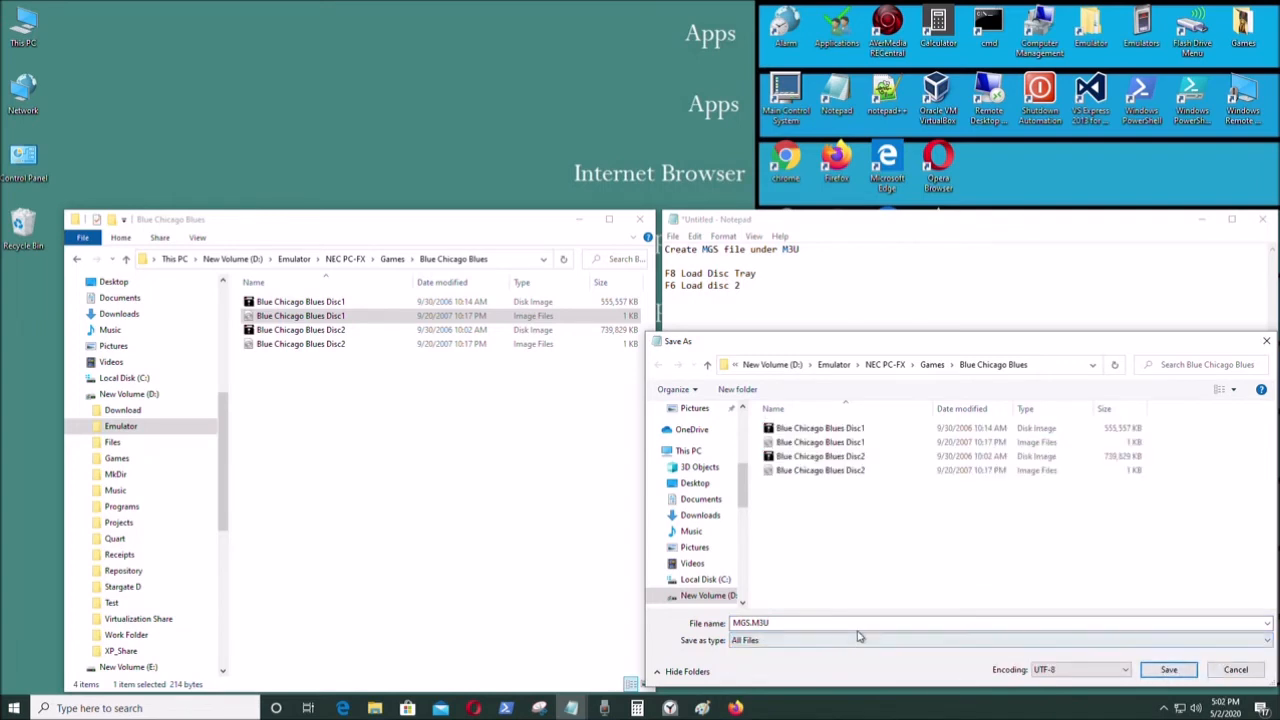
{"action": "left_click", "coordinate": [1168, 668]}
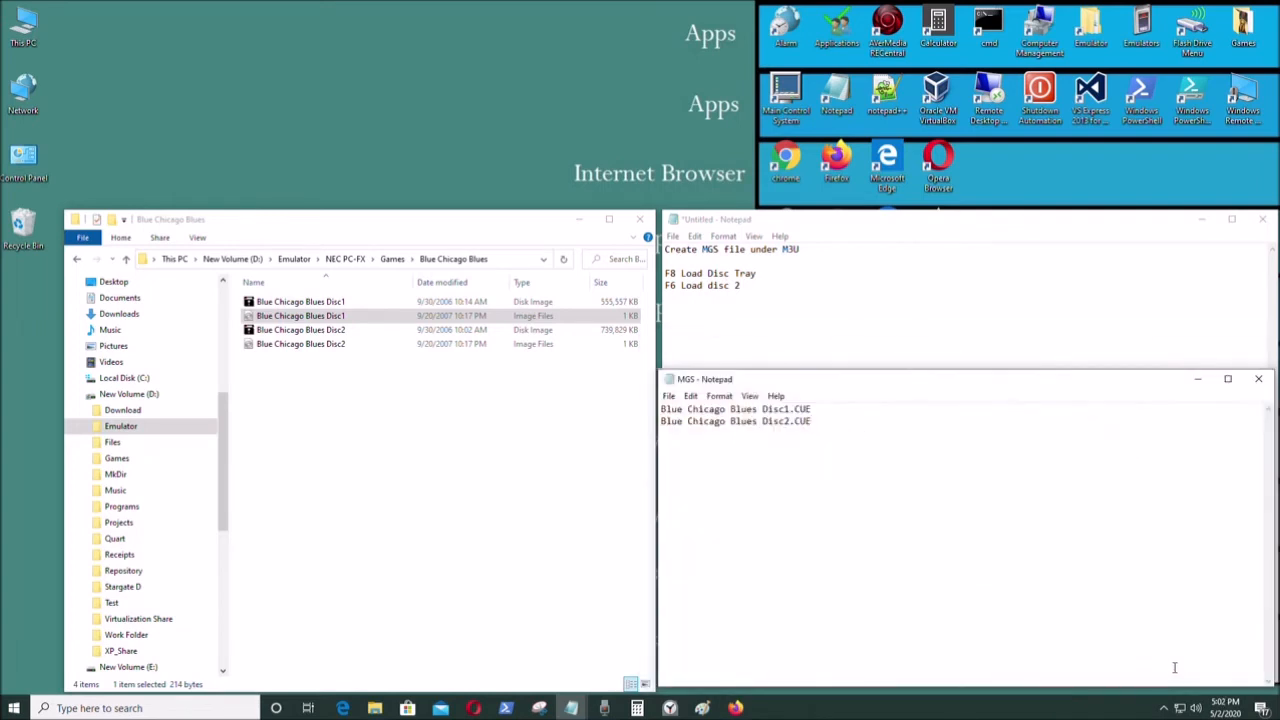
Close Notepad and choose another app to open the new MGS playlist file.
{"action": "left_click", "coordinate": [1258, 380]}
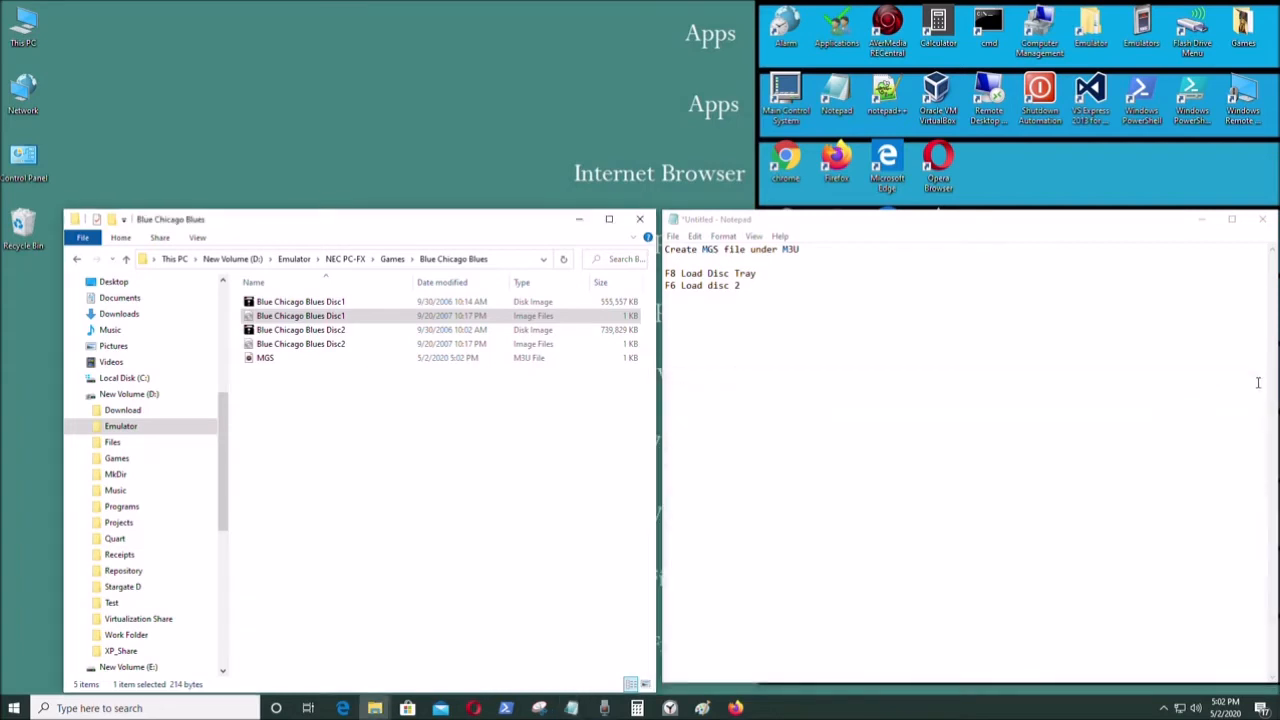
{"action": "left_click", "coordinate": [264, 356]}
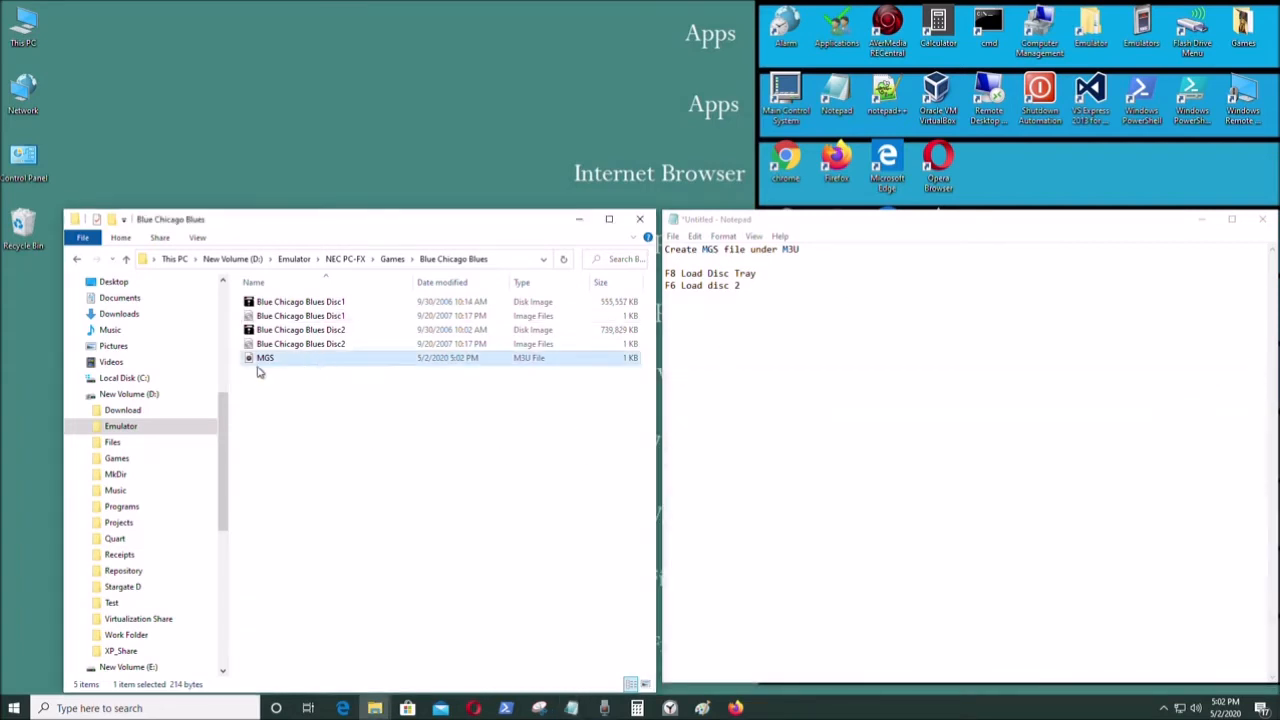
{"action": "mouse_move", "coordinate": [264, 358]}
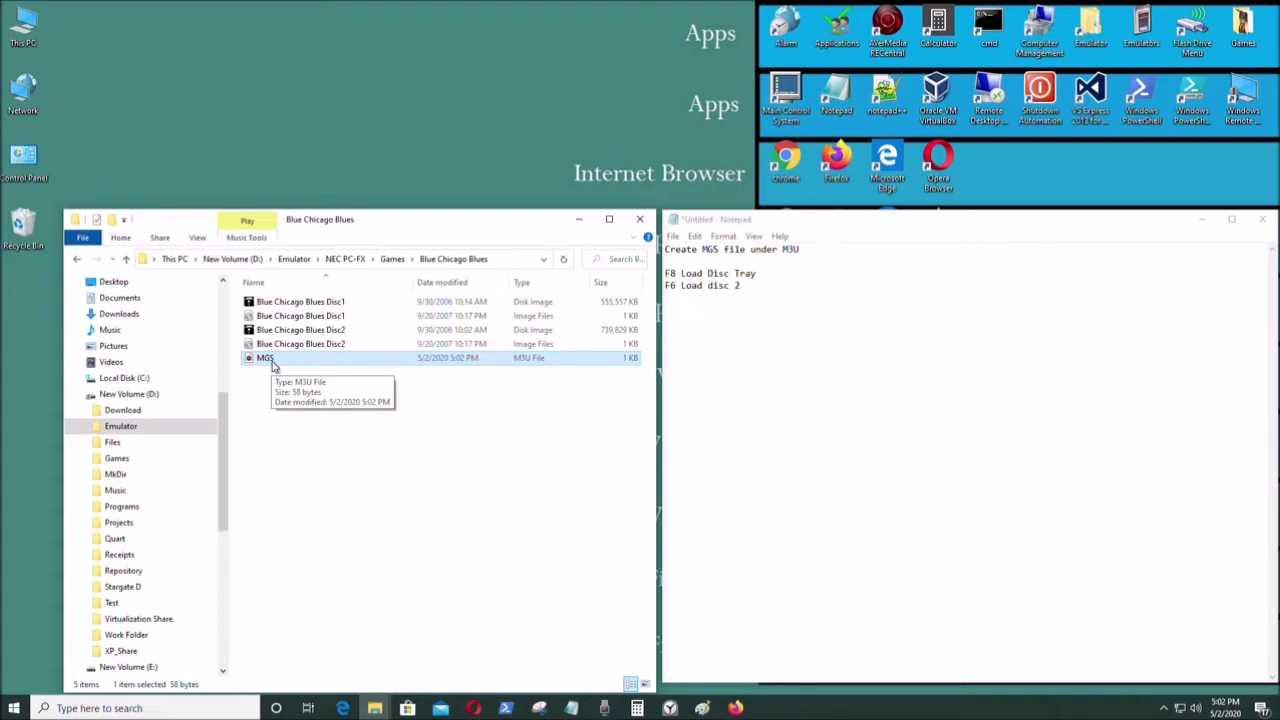
{"action": "right_click", "coordinate": [264, 356]}
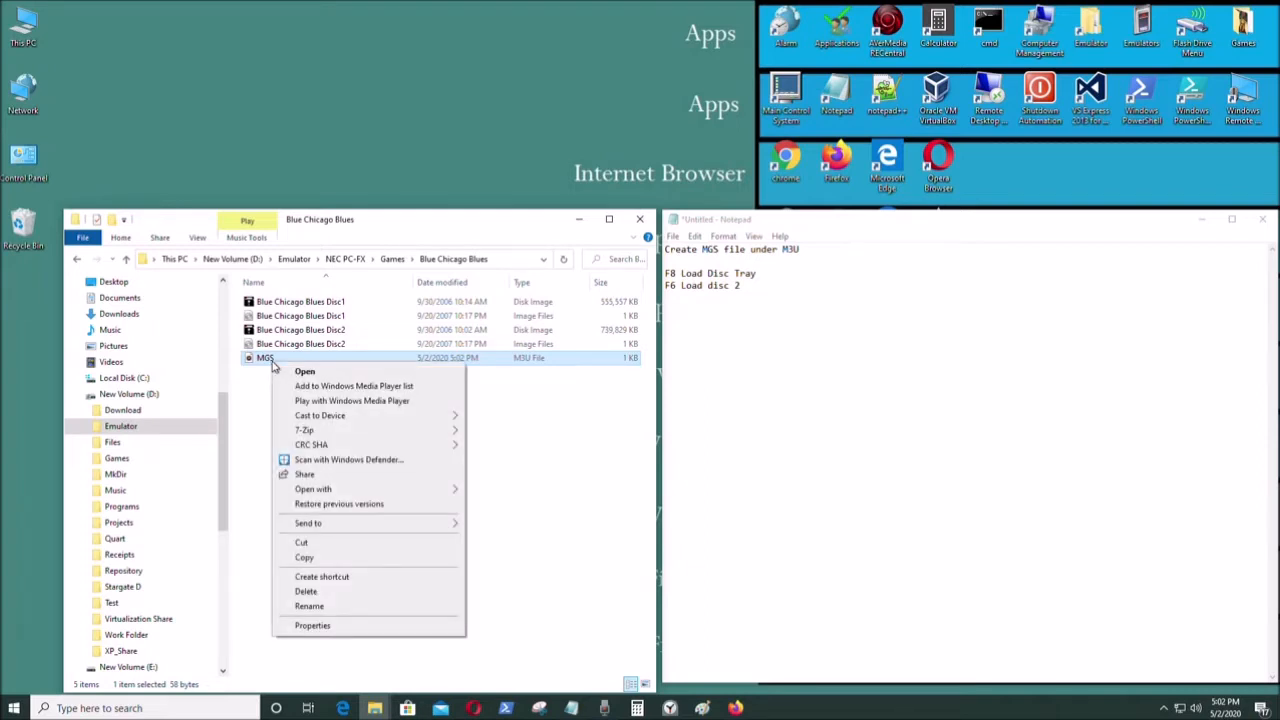
{"action": "mouse_move", "coordinate": [404, 582]}
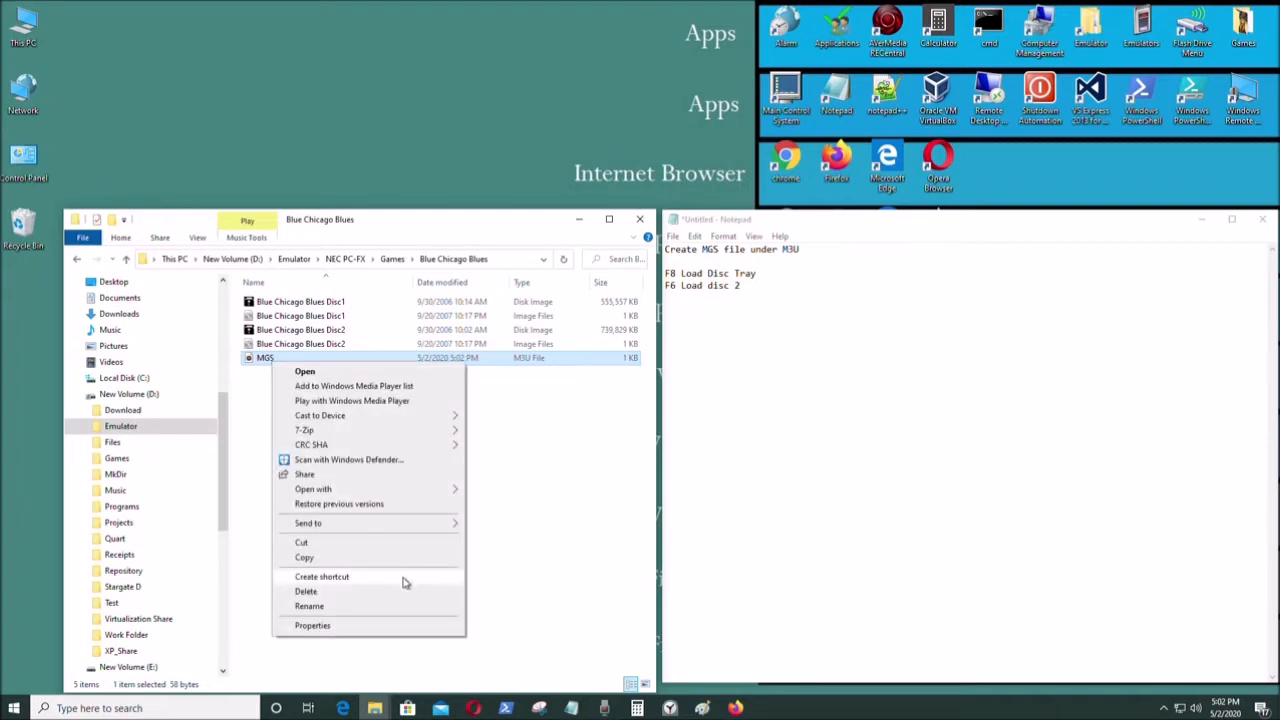
{"action": "mouse_move", "coordinate": [380, 488]}
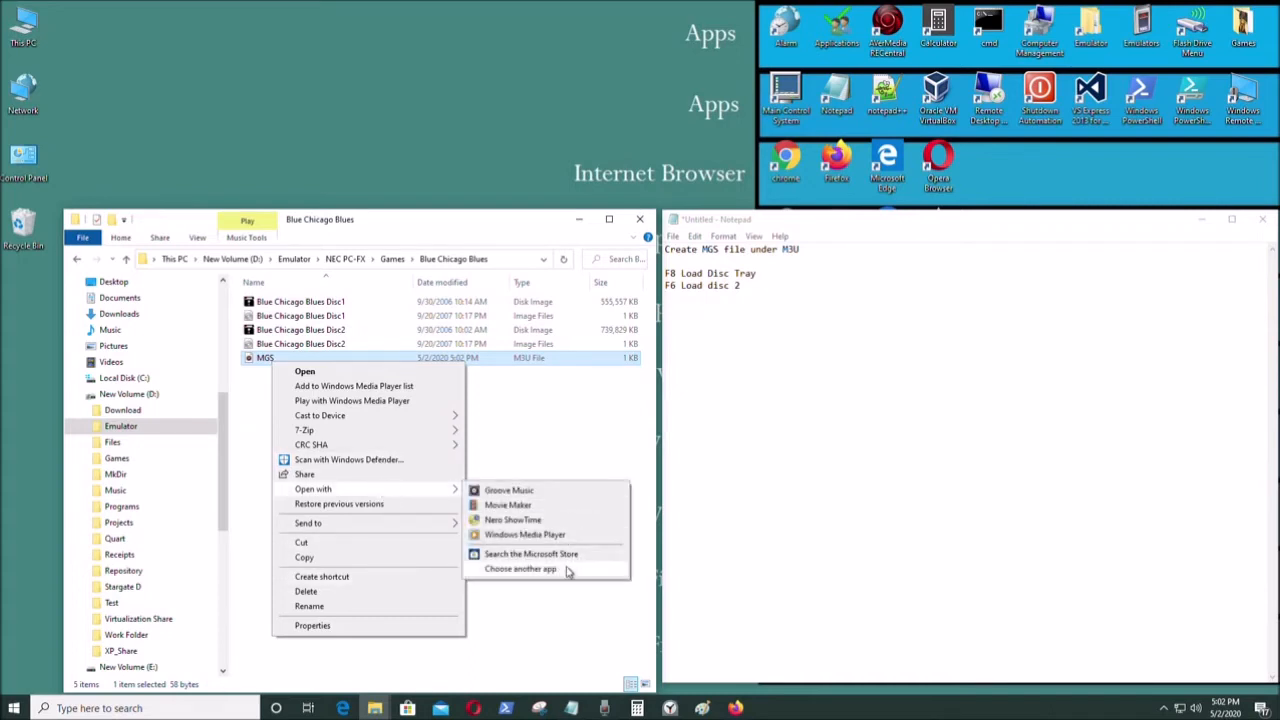
{"action": "left_click", "coordinate": [520, 568]}
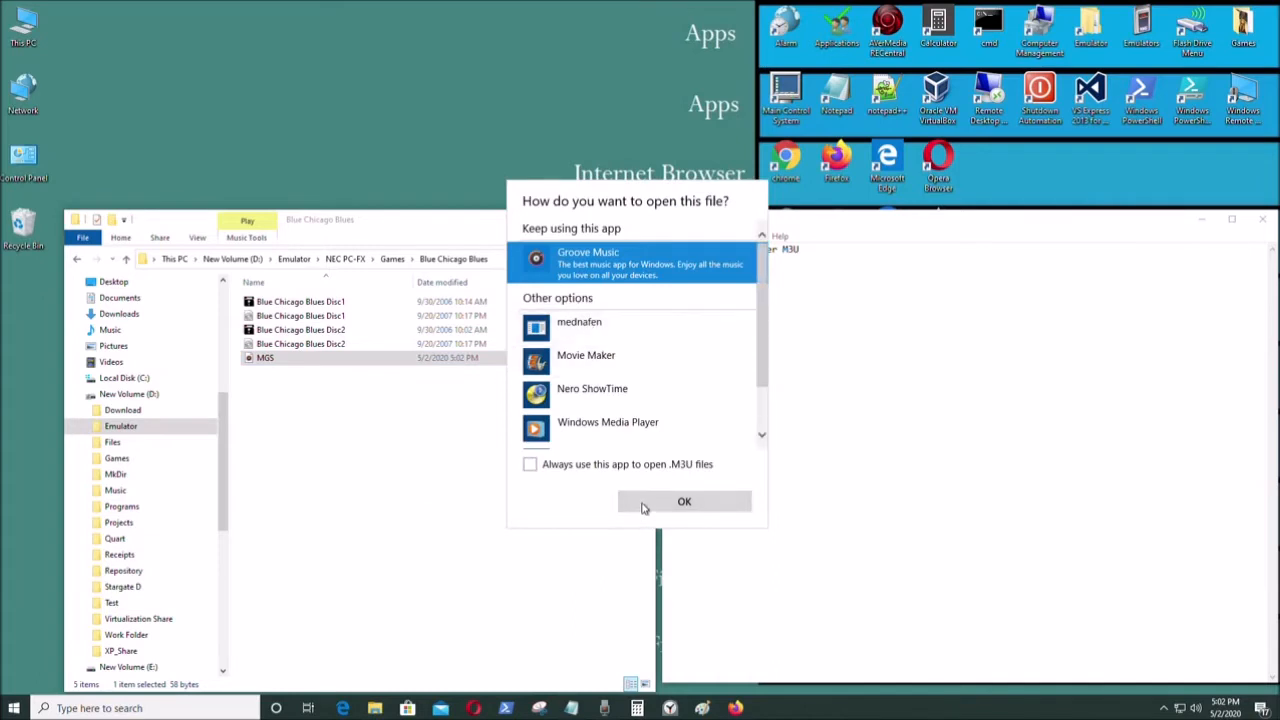
From the app list, choose 'Look for another app on this PC' to browse for the emulator.
{"action": "scroll", "scroll_direction": "down", "scroll_amount": 3}
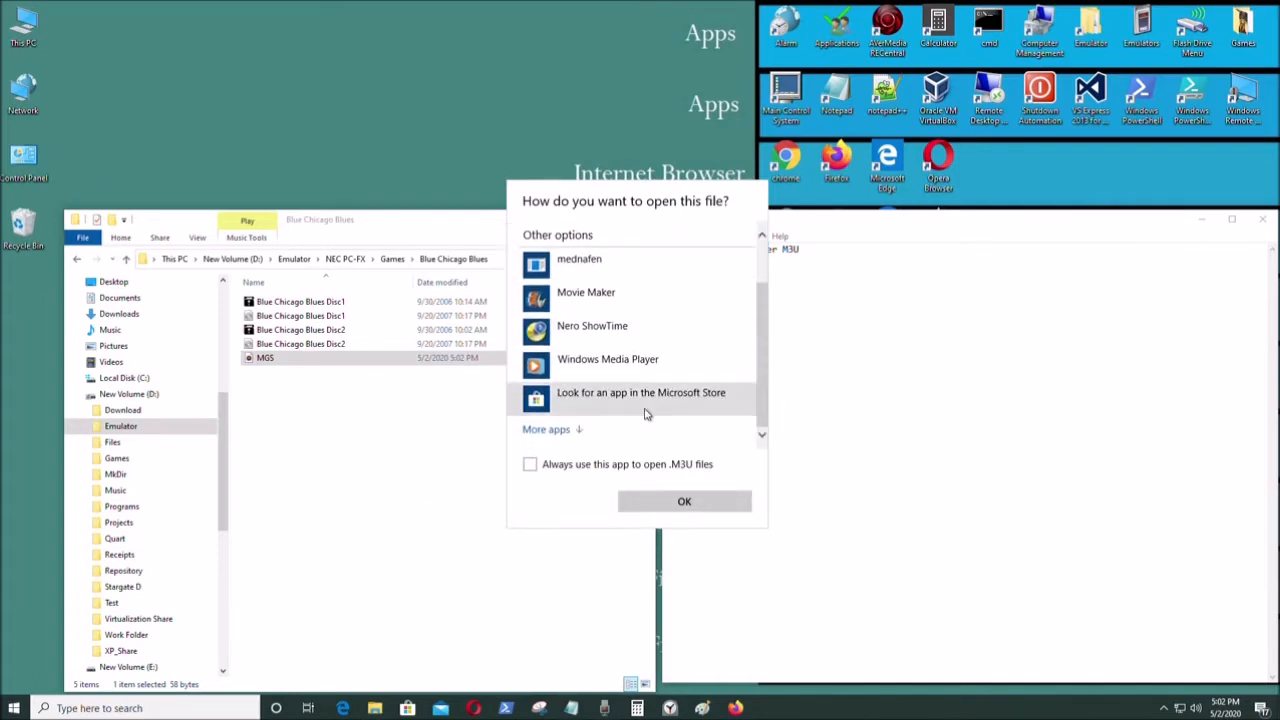
{"action": "scroll", "scroll_direction": "up", "scroll_amount": 3}
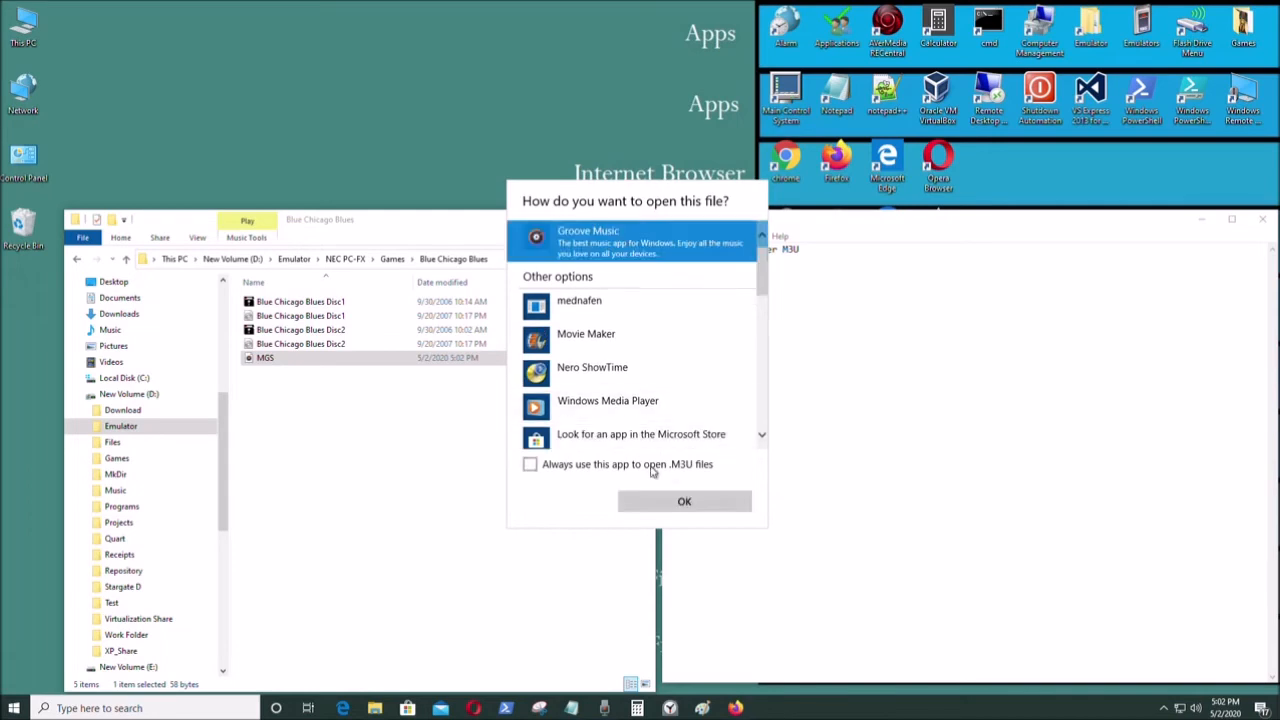
{"action": "scroll", "scroll_direction": "down", "scroll_amount": 3}
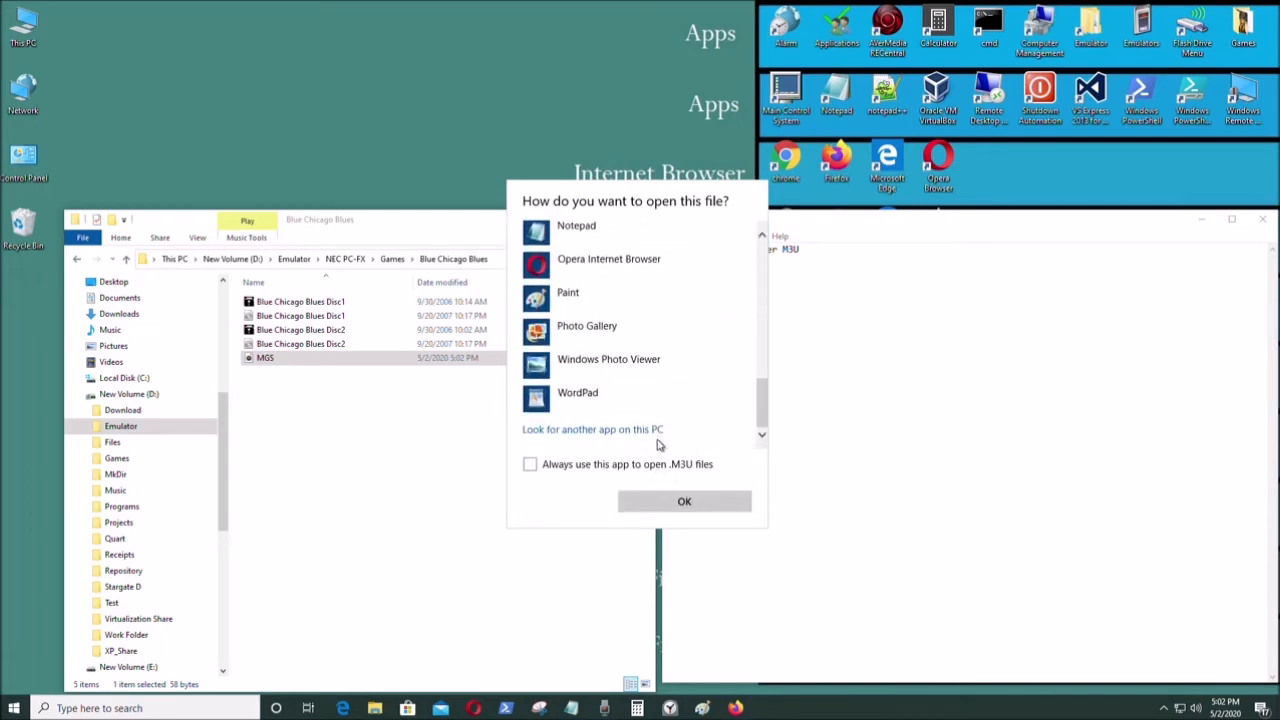
{"action": "left_click", "coordinate": [592, 428]}
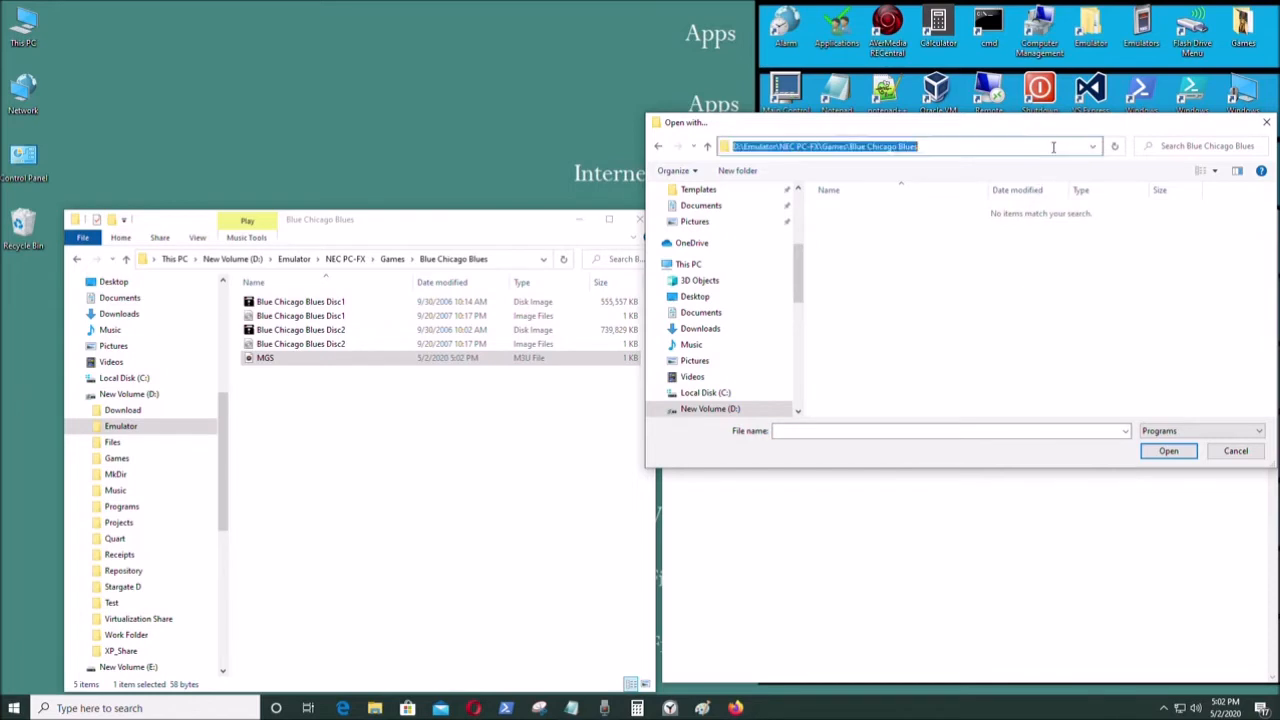
Select mednafen in D:\Emulator\NEC PC-FX as the program to open MGS.
{"action": "type", "text": "B"}
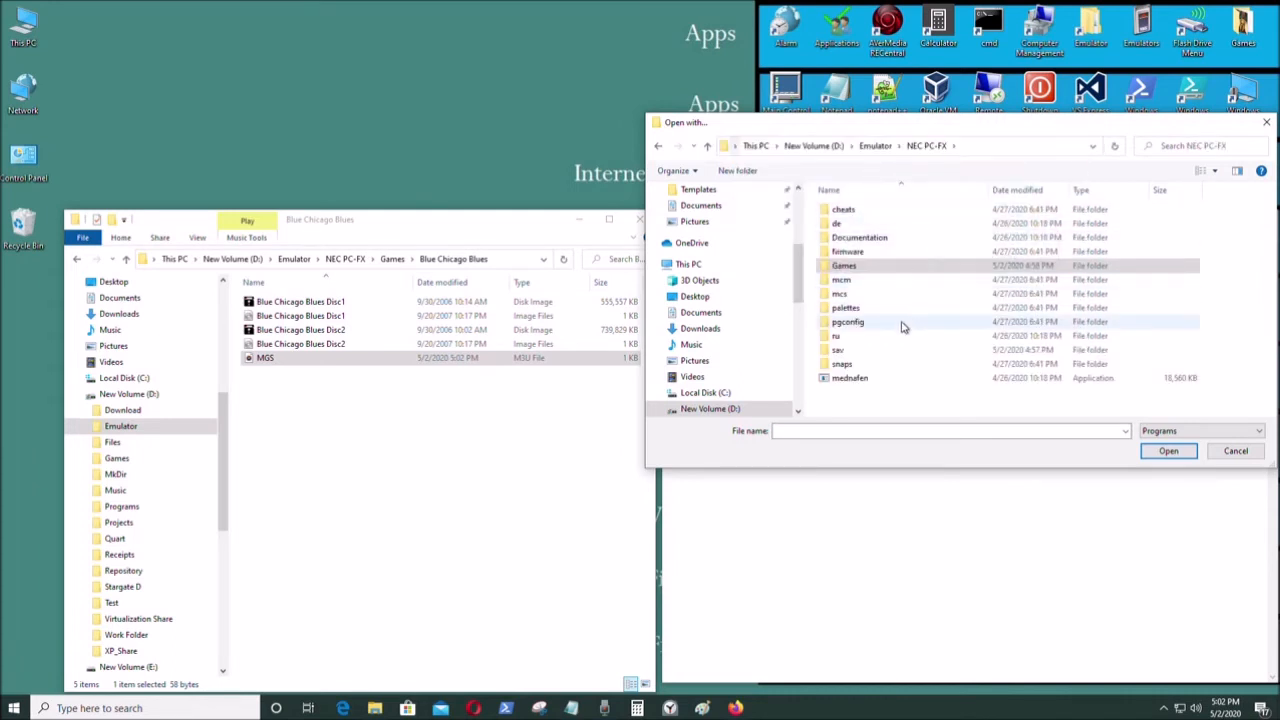
{"action": "mouse_move", "coordinate": [848, 378]}
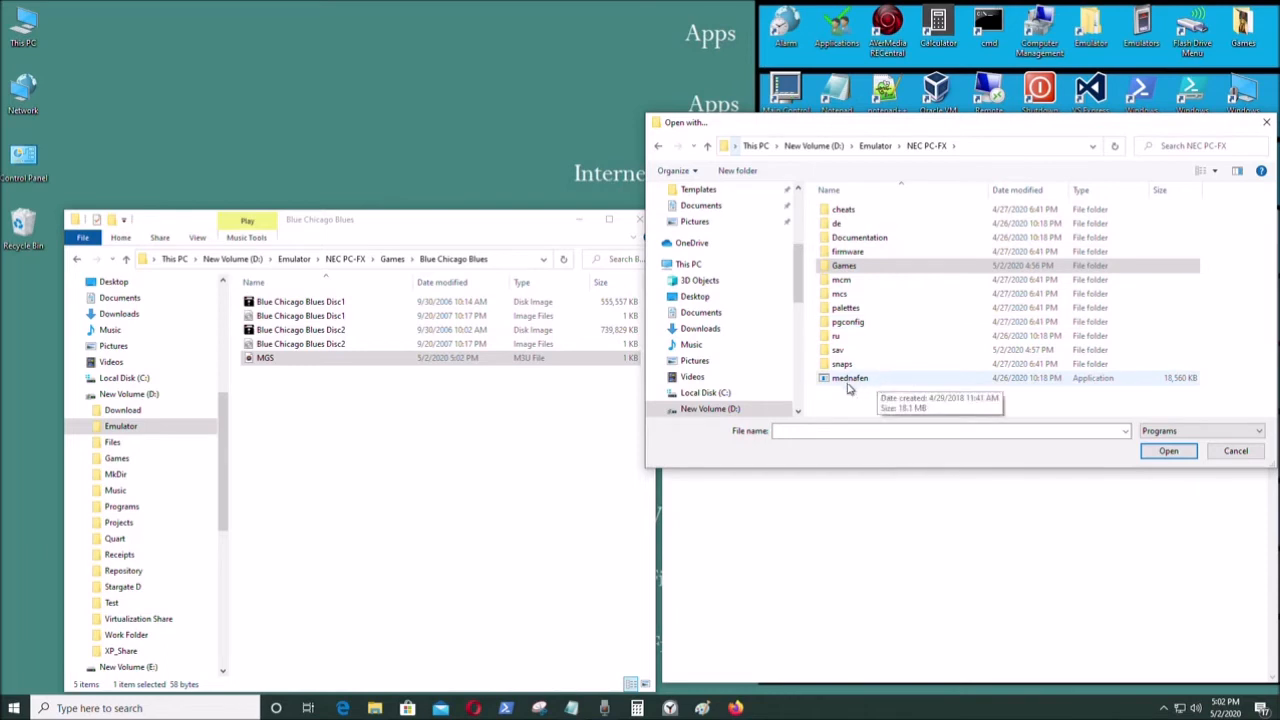
{"action": "left_click", "coordinate": [850, 376]}
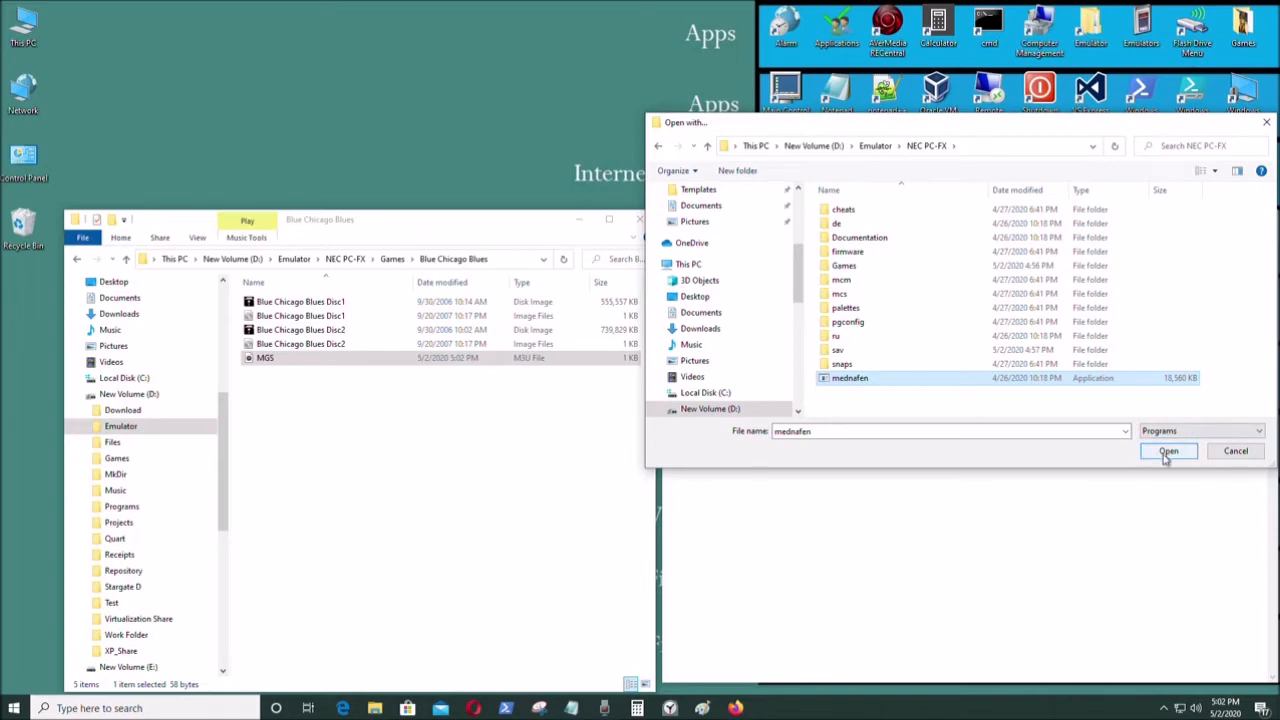
{"action": "left_click", "coordinate": [1168, 452]}
{"action": "type", "text": "F6 Load disc 2"}
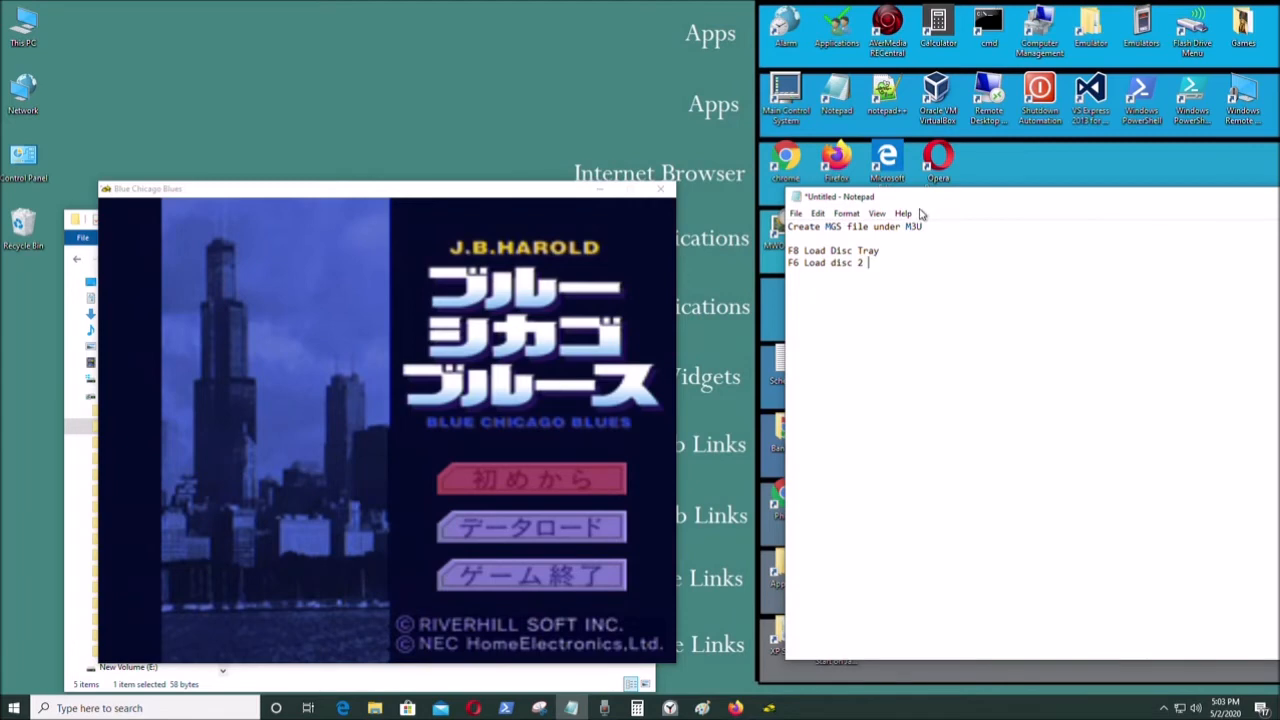
In the running game, open the emulated disc tray with F8 and load disc 2 with F6.
{"action": "left_click", "coordinate": [384, 188]}
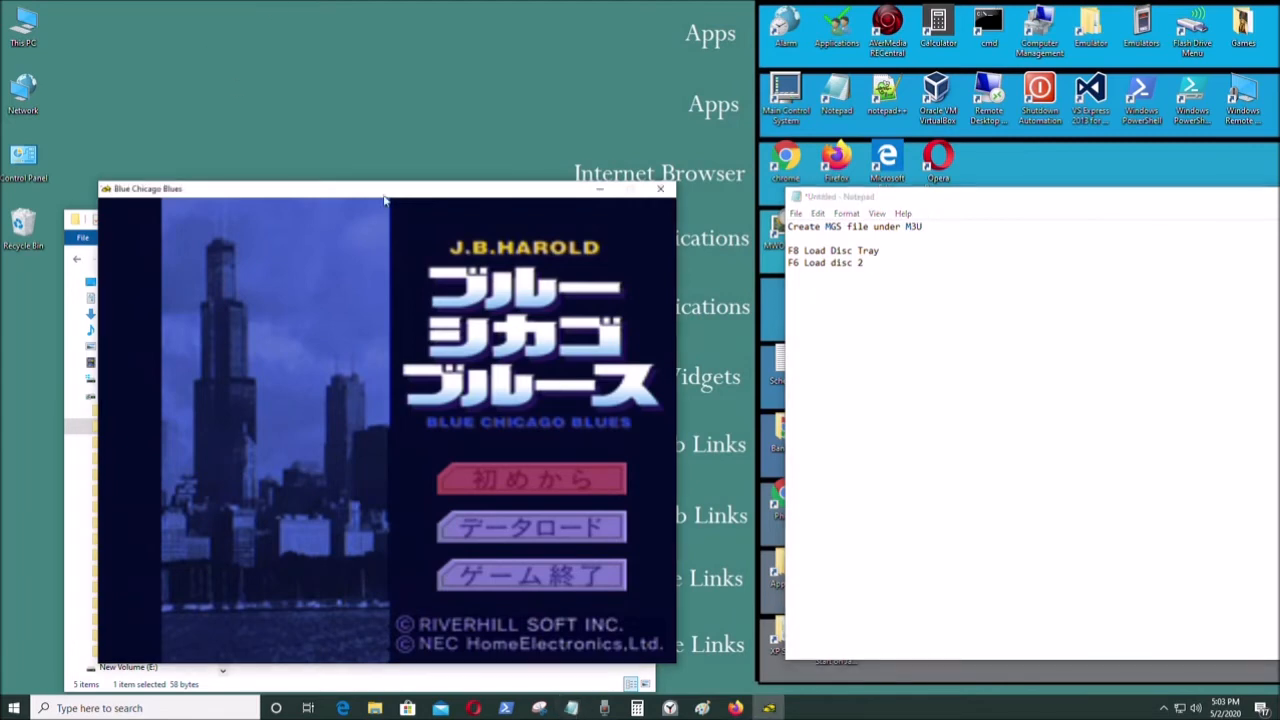
{"action": "key", "text": "f8"}
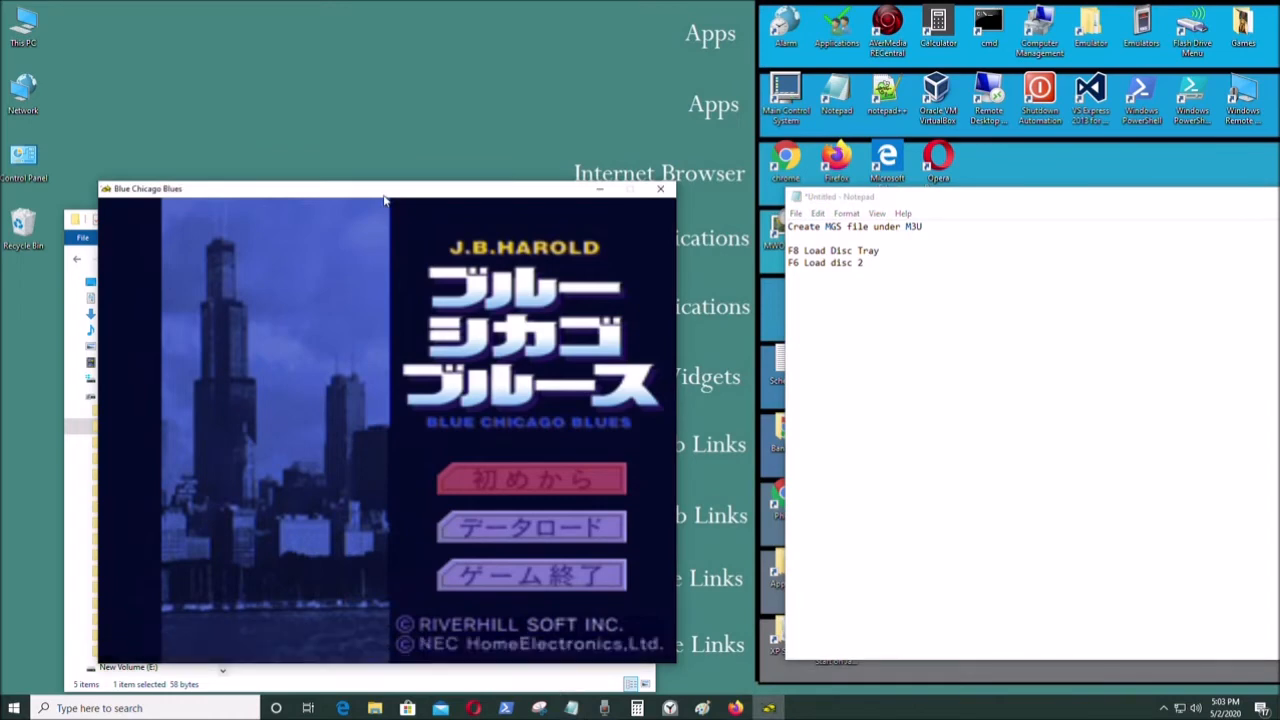
{"action": "key", "text": "f6"}
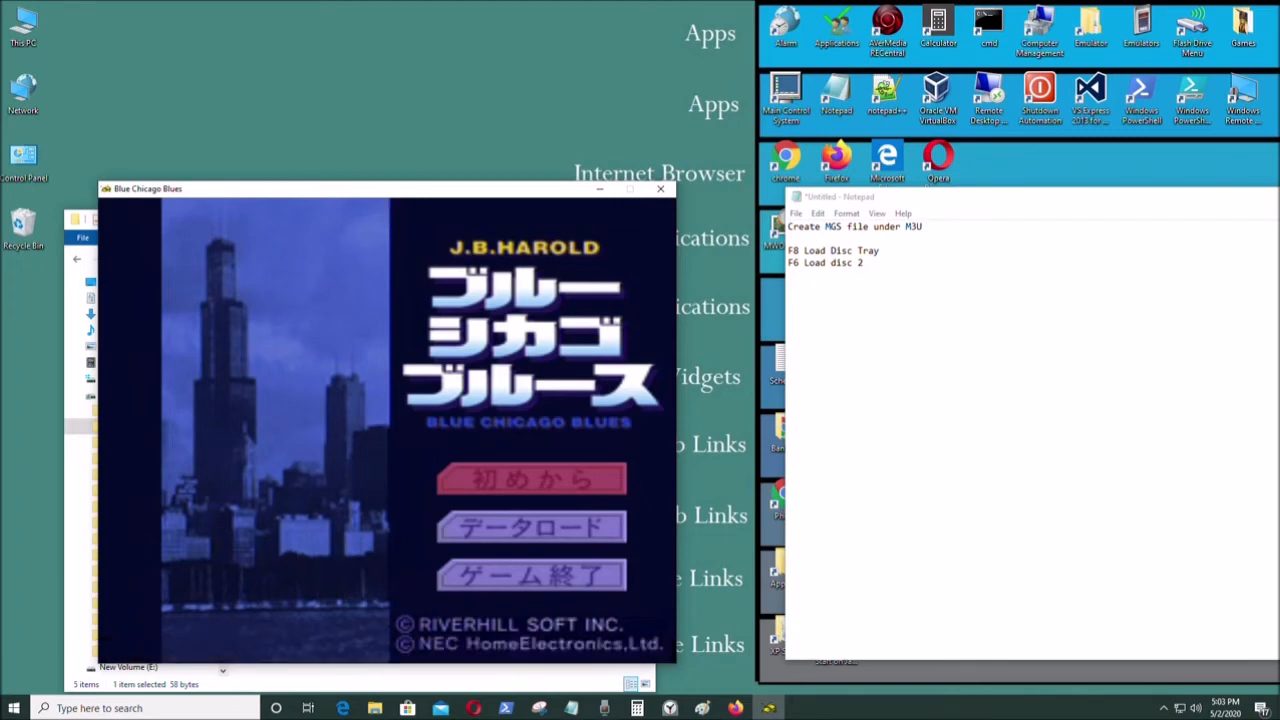
{"action": "mouse_move", "coordinate": [708, 140]}
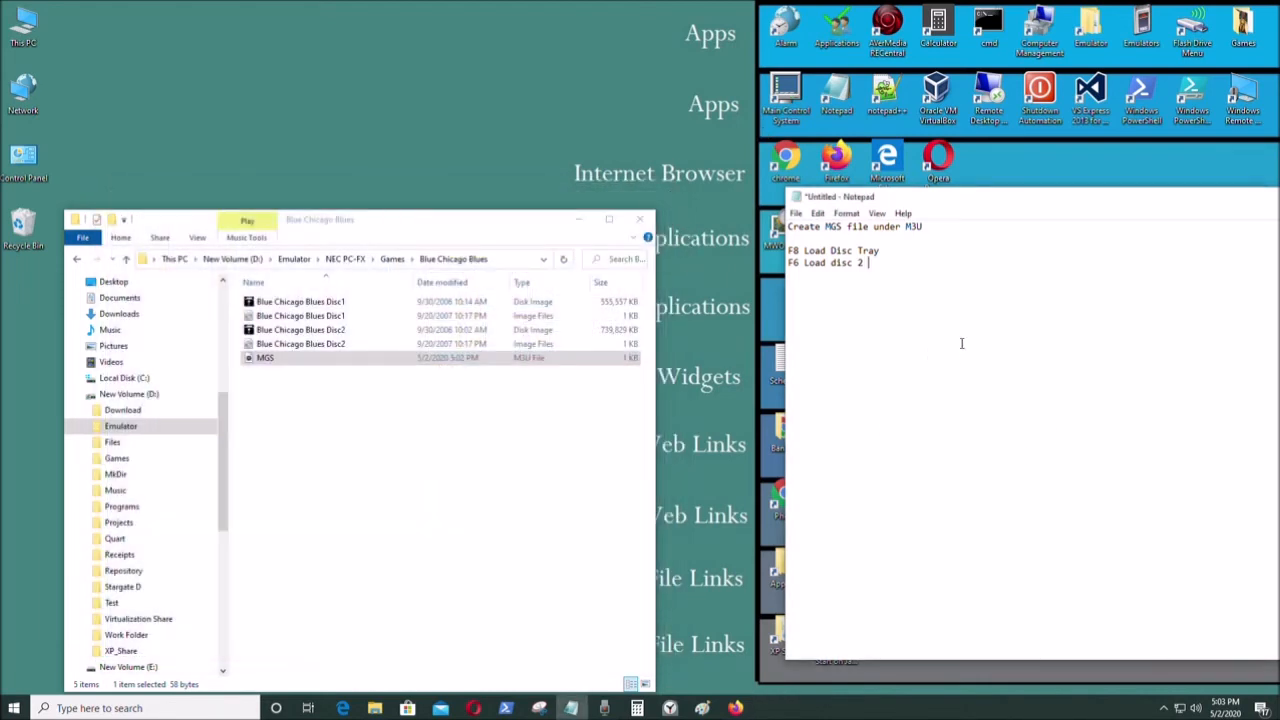
{"action": "mouse_move", "coordinate": [810, 304]}
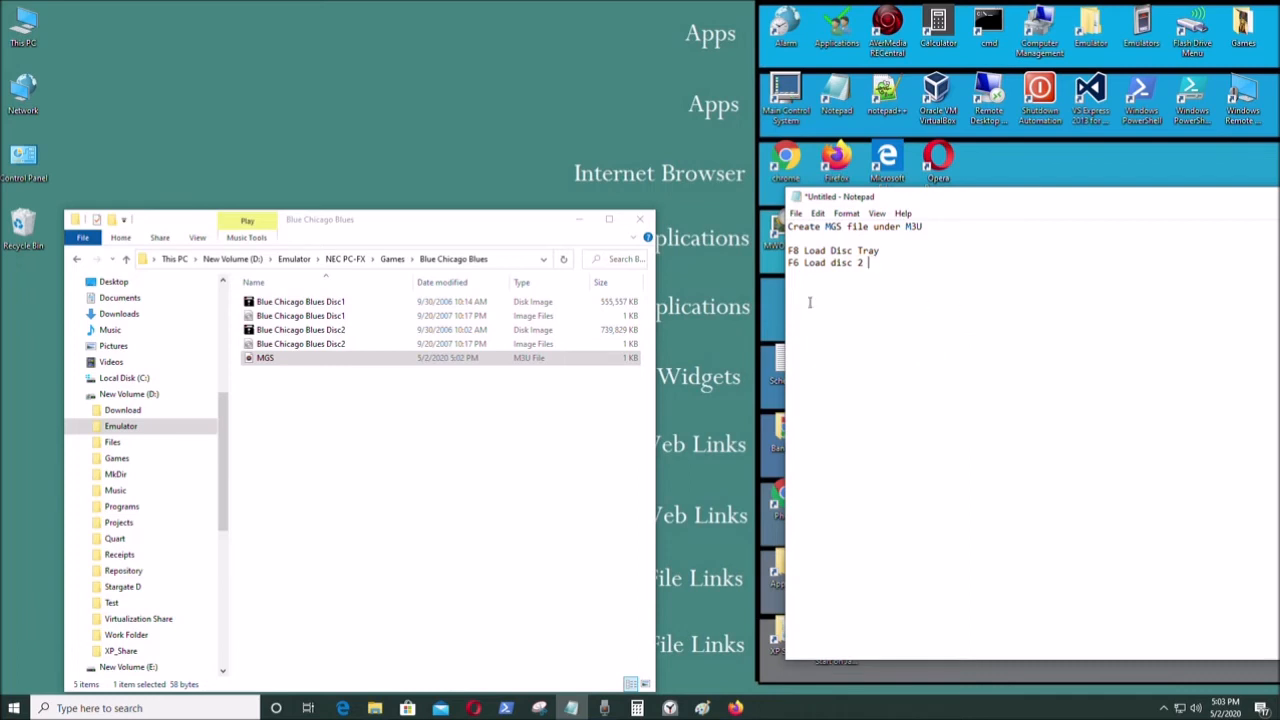
{"action": "mouse_move", "coordinate": [884, 290]}
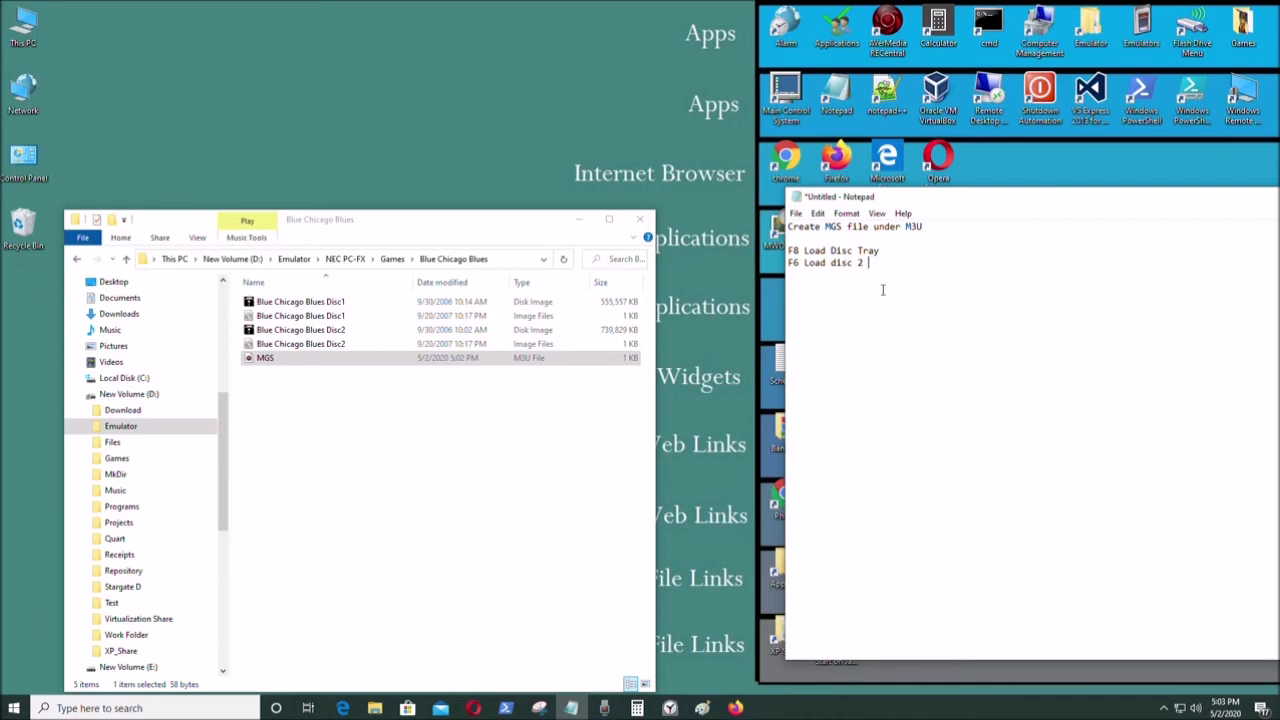
{"action": "mouse_move", "coordinate": [1108, 304]}
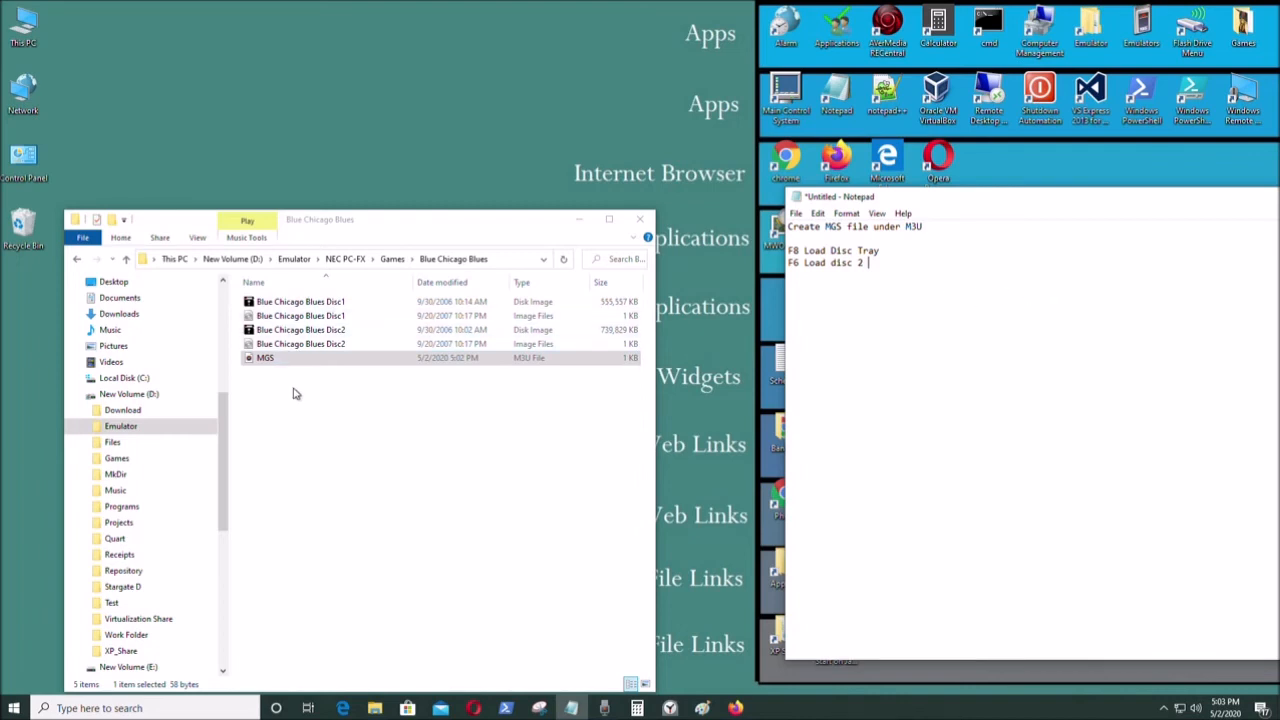
Select the MGS playlist file in the Blue Chicago Blues folder.
{"action": "left_click", "coordinate": [264, 356]}
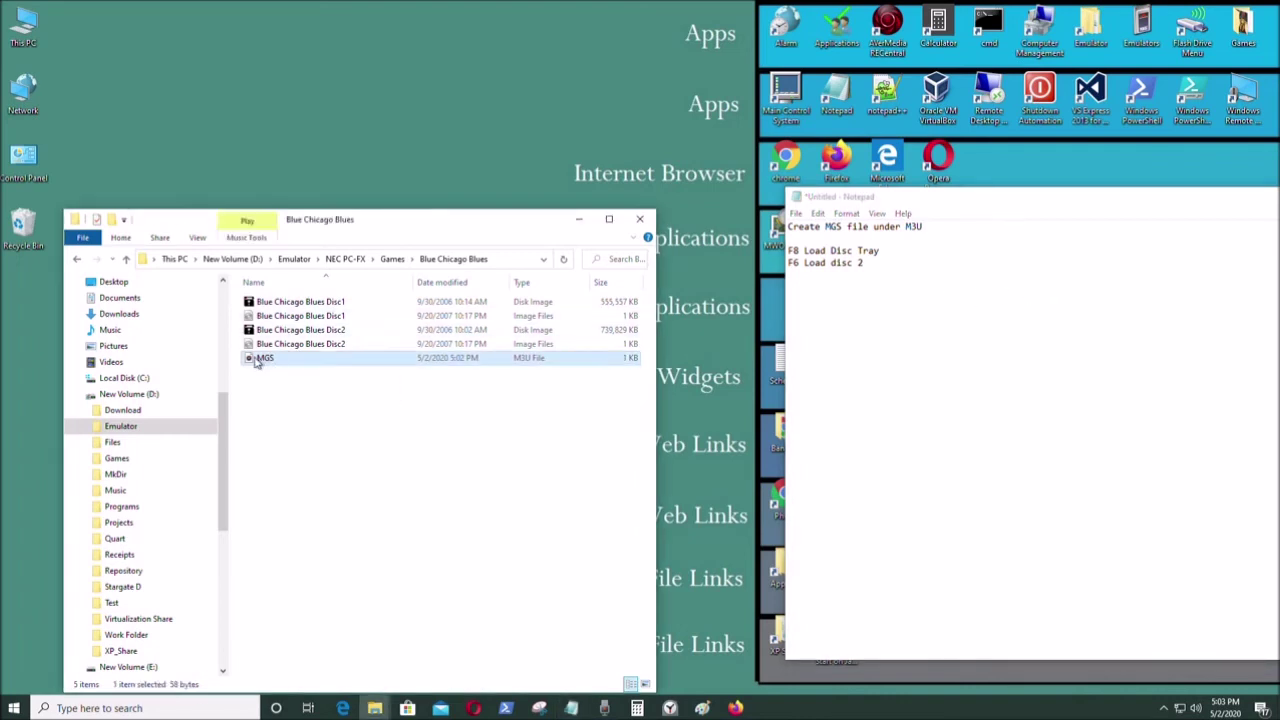
Make mednafen the default app that always opens .M3U files.
{"action": "right_click", "coordinate": [264, 356]}
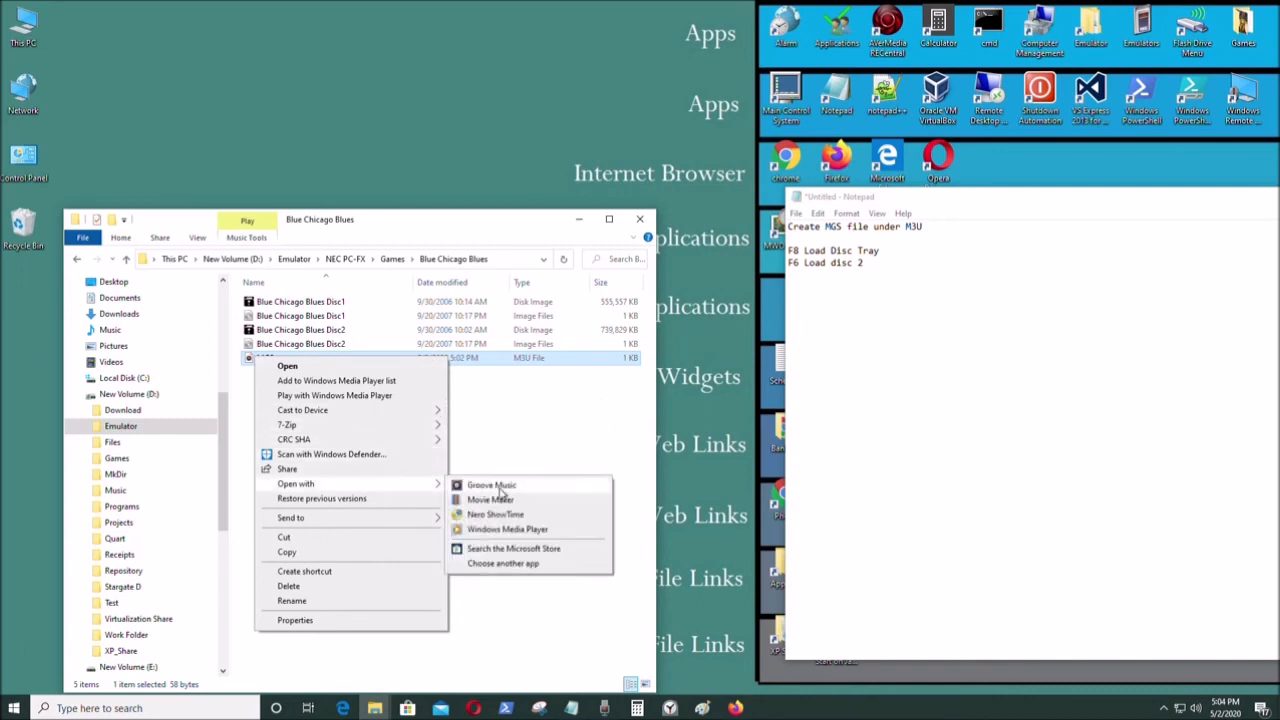
{"action": "mouse_move", "coordinate": [532, 566]}
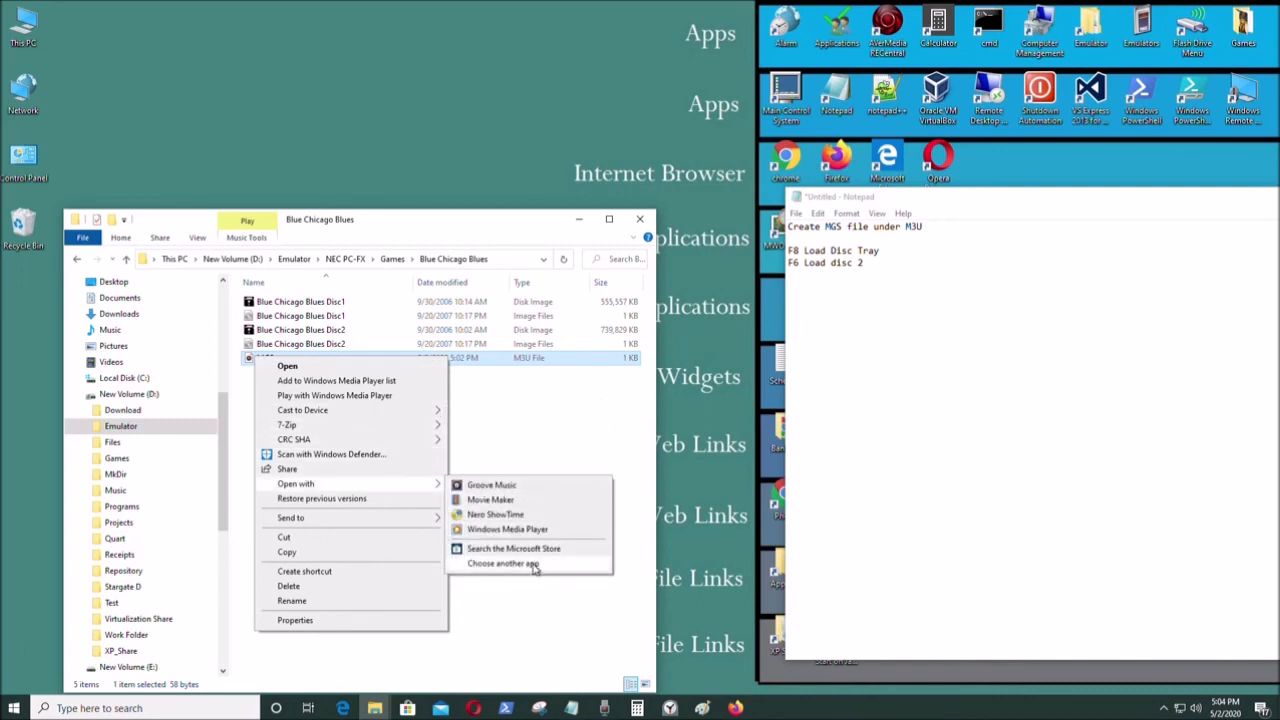
{"action": "left_click", "coordinate": [504, 564]}
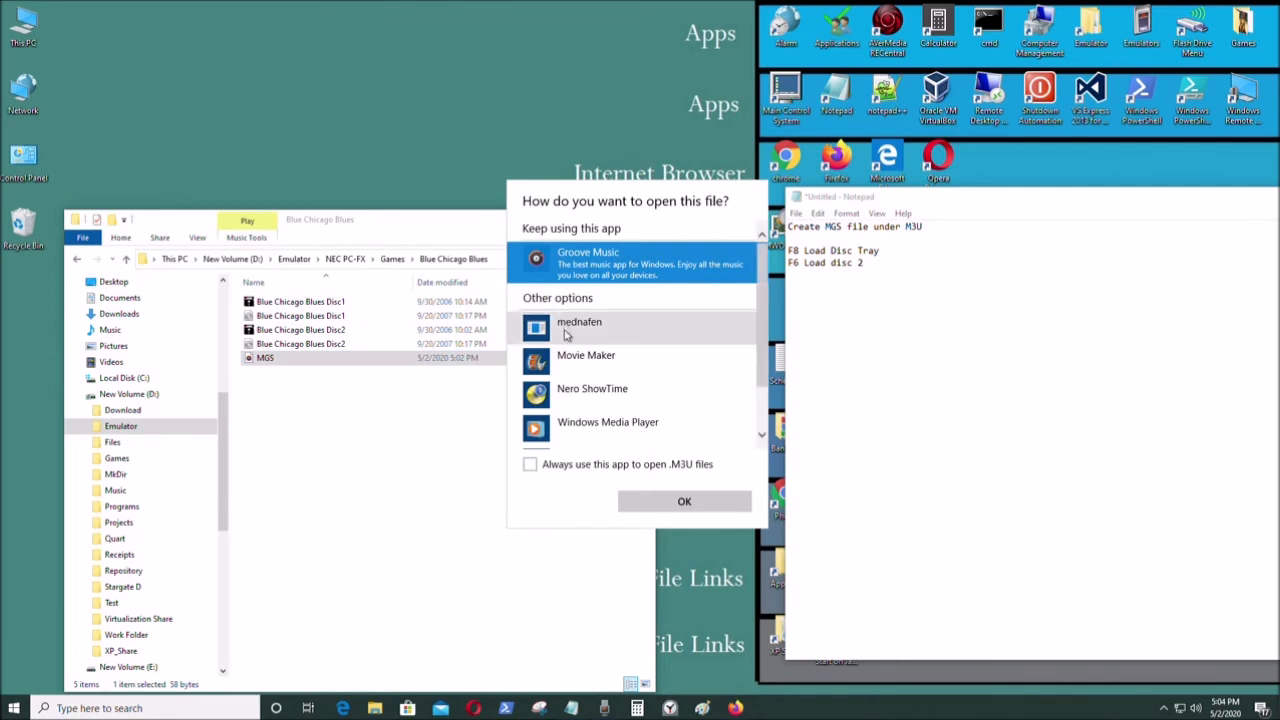
{"action": "mouse_move", "coordinate": [530, 468]}
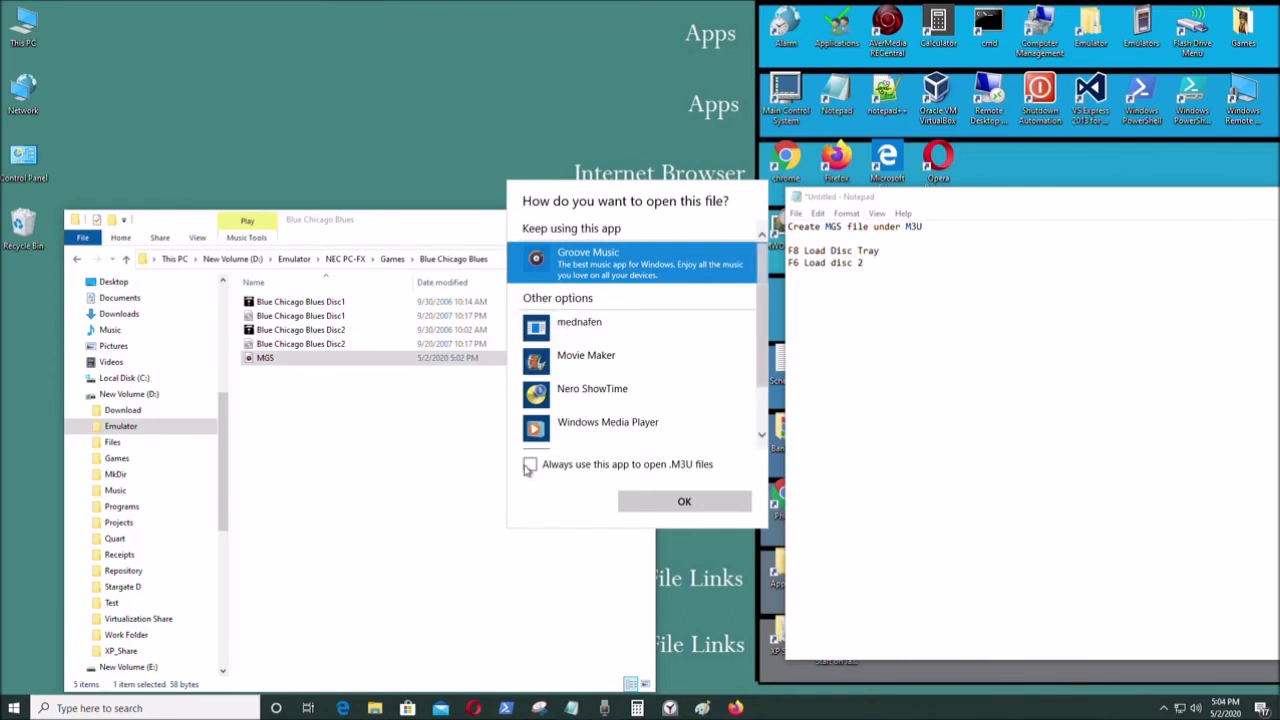
{"action": "left_click", "coordinate": [530, 464]}
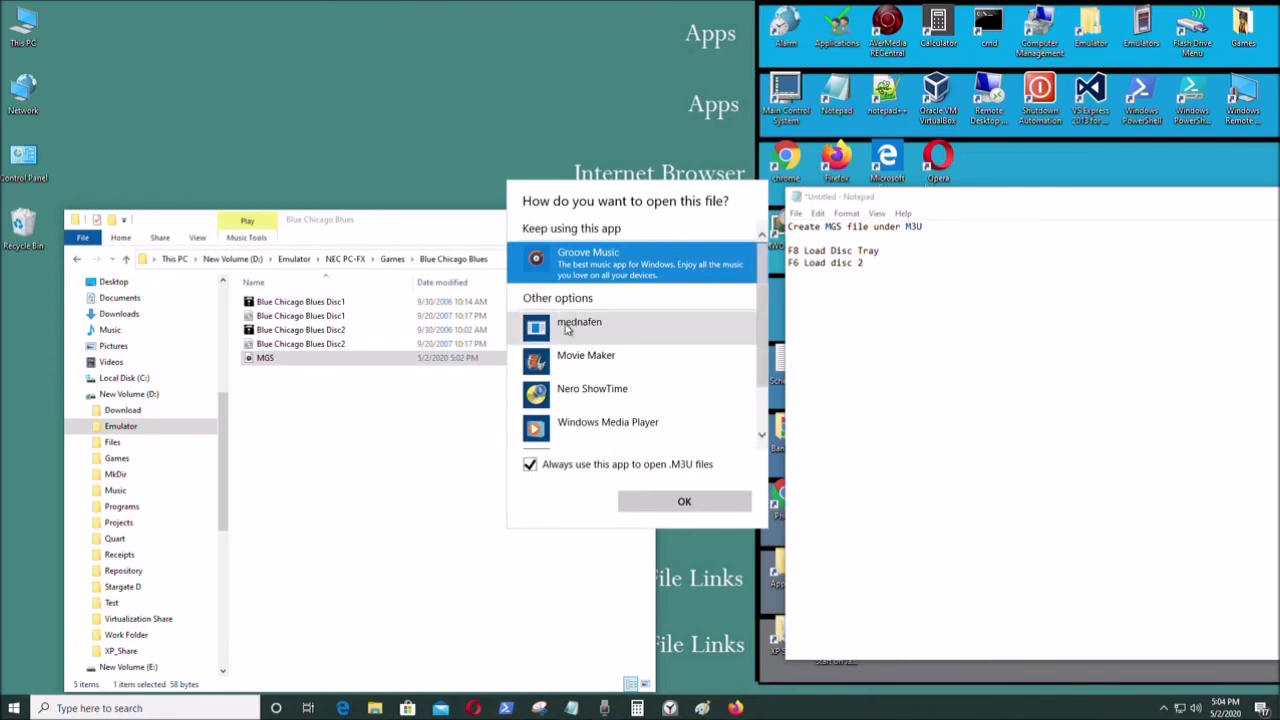
{"action": "left_click", "coordinate": [684, 500]}
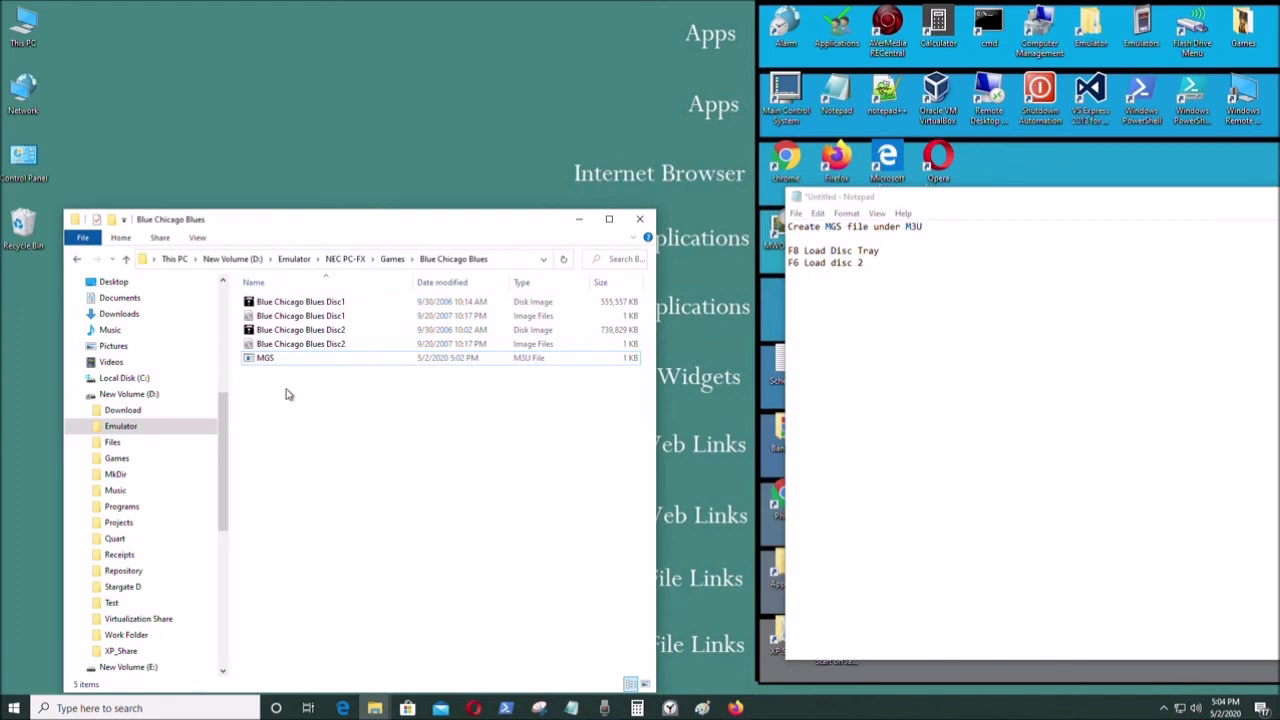
{"action": "left_click", "coordinate": [264, 356]}
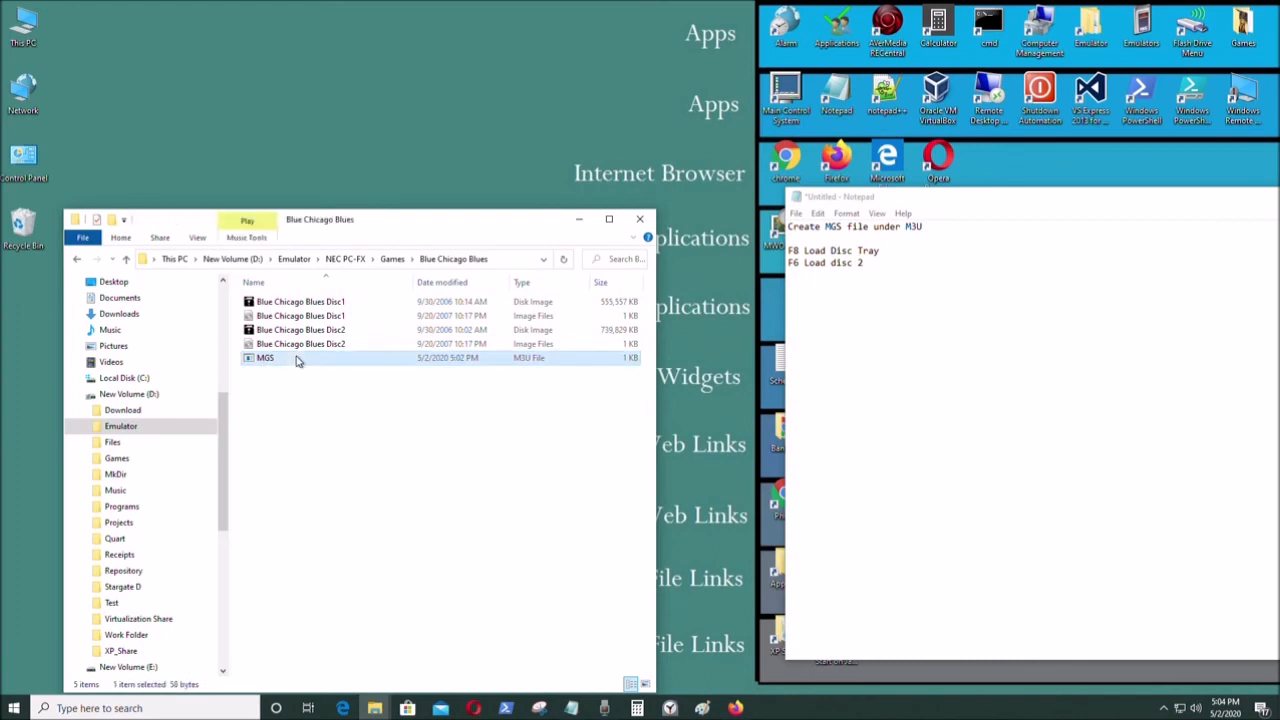
{"action": "double_click", "coordinate": [264, 356]}
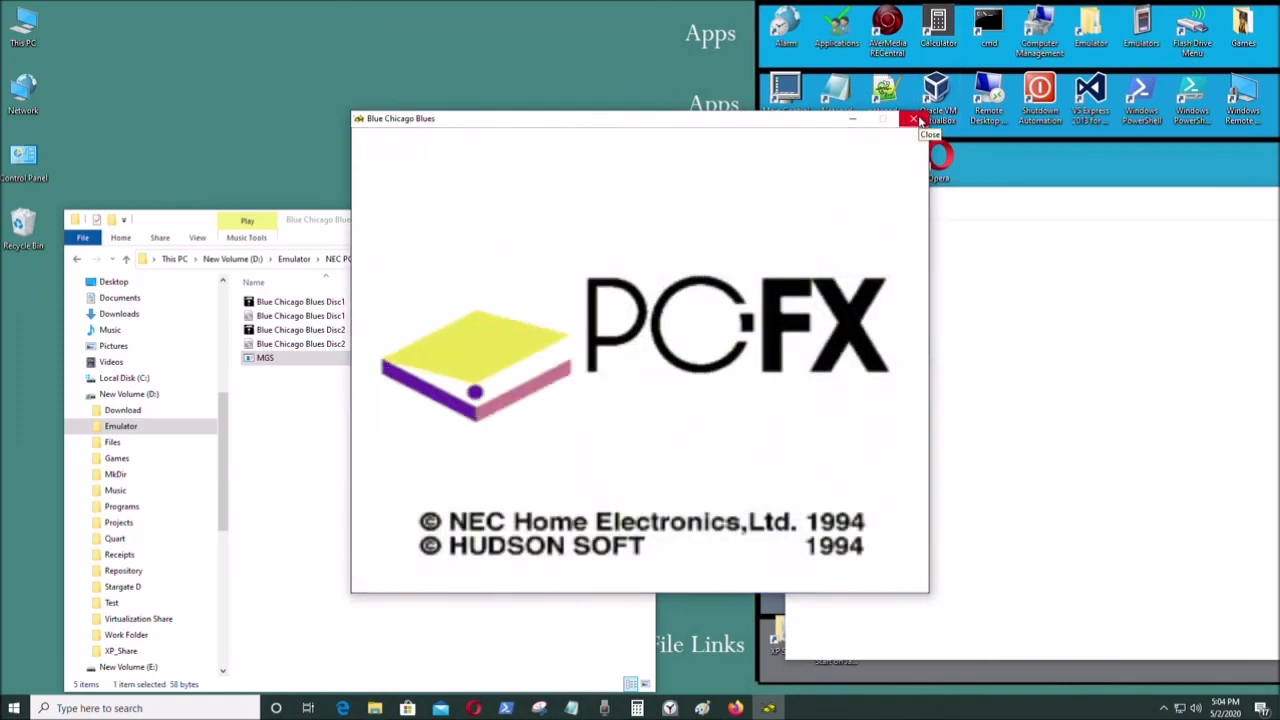
{"action": "left_click", "coordinate": [916, 118]}
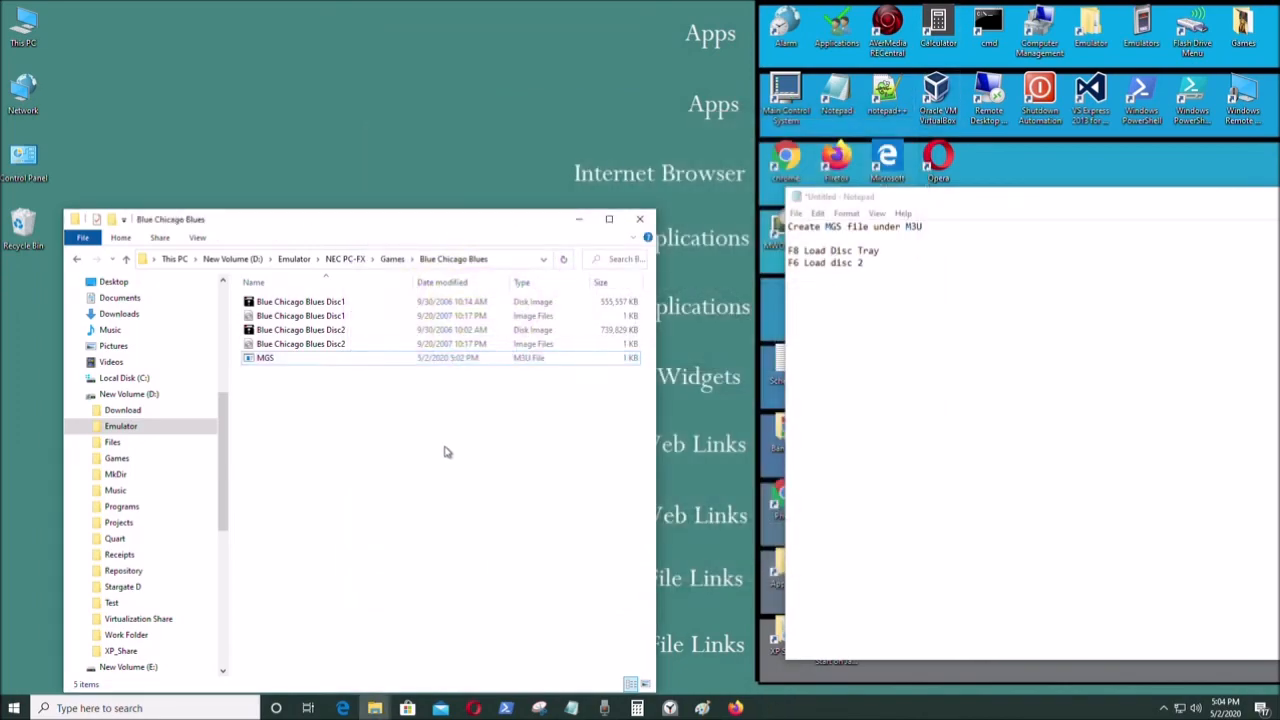
{"action": "mouse_move", "coordinate": [480, 426]}
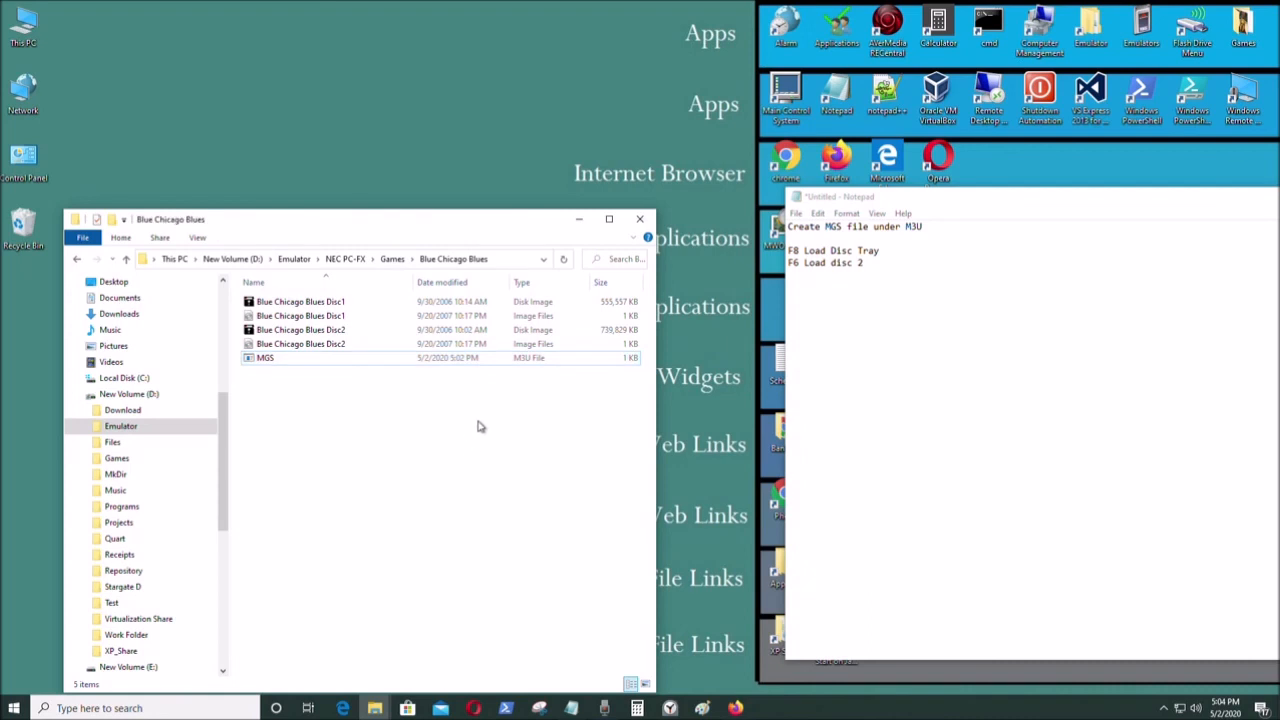